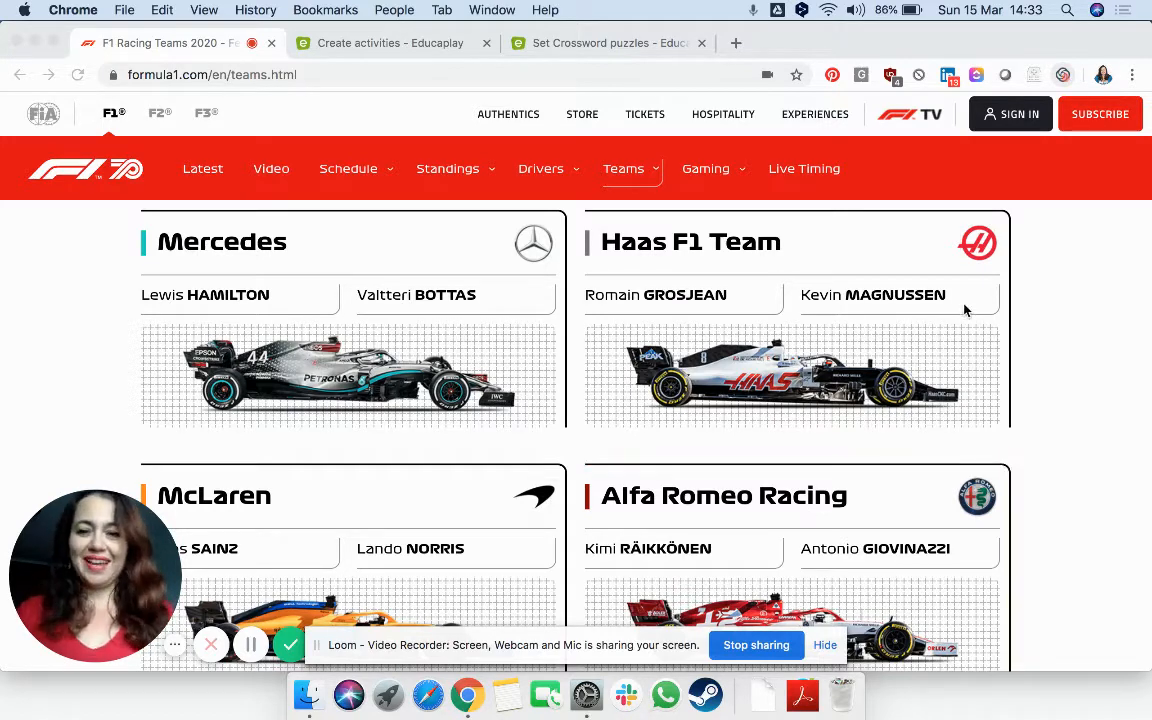
pyautogui.moveTo(389, 48)
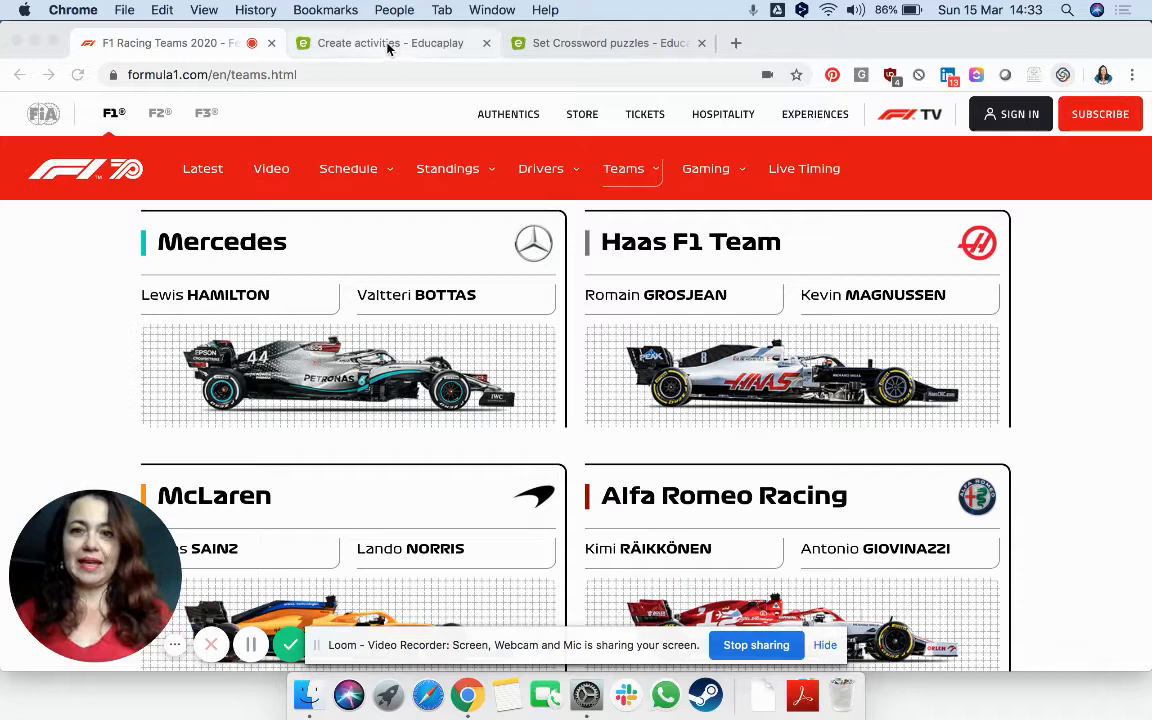
# Step: Leave the Formula 1 teams page for Educaplay's New Activity form
pyautogui.click(390, 43)
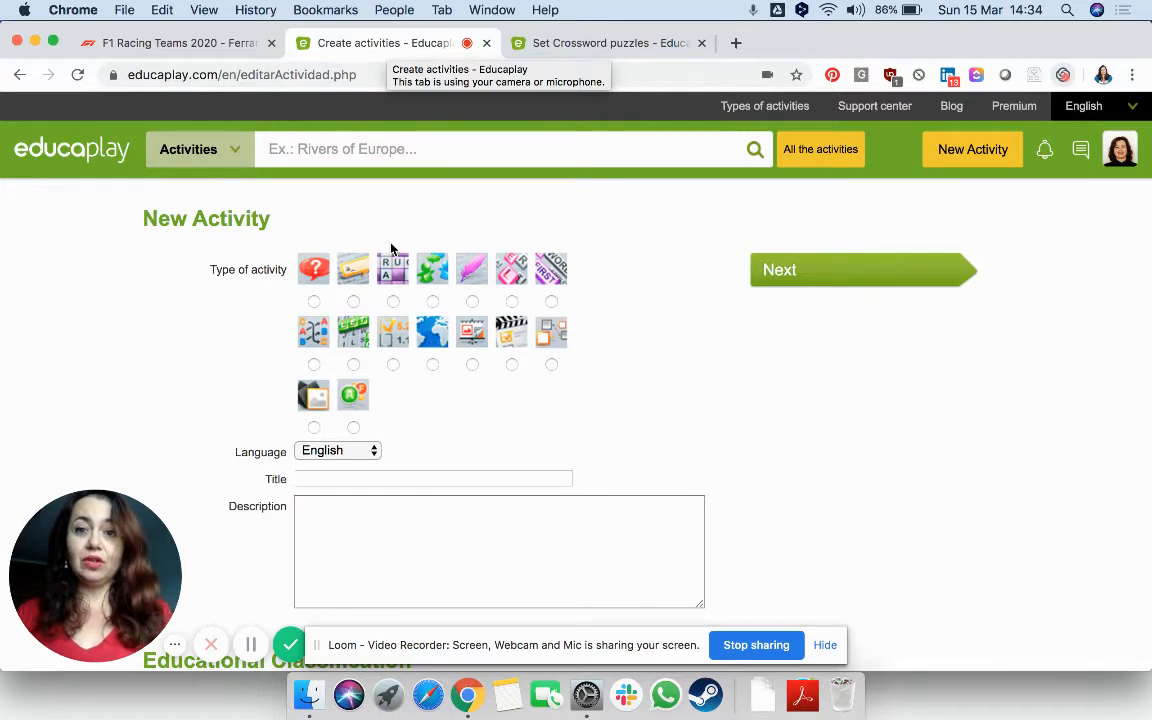
# Step: Choose Crossword as the activity type and set the audience age to +20
pyautogui.click(393, 301)
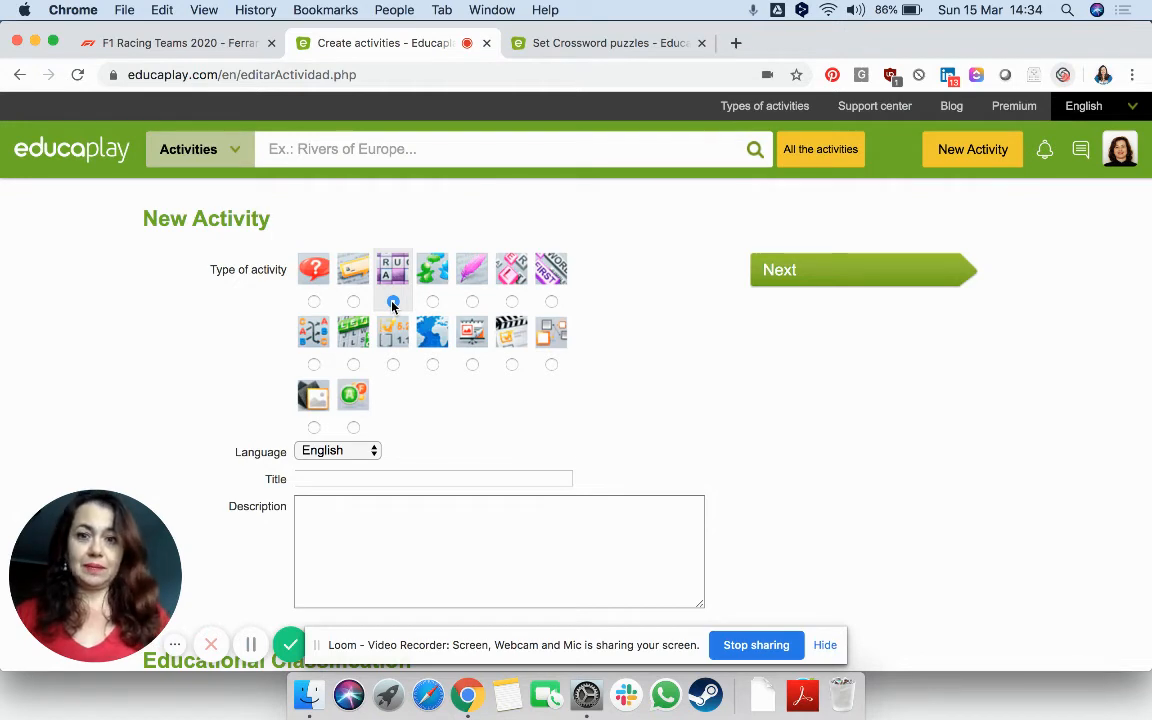
pyautogui.scroll(-3)
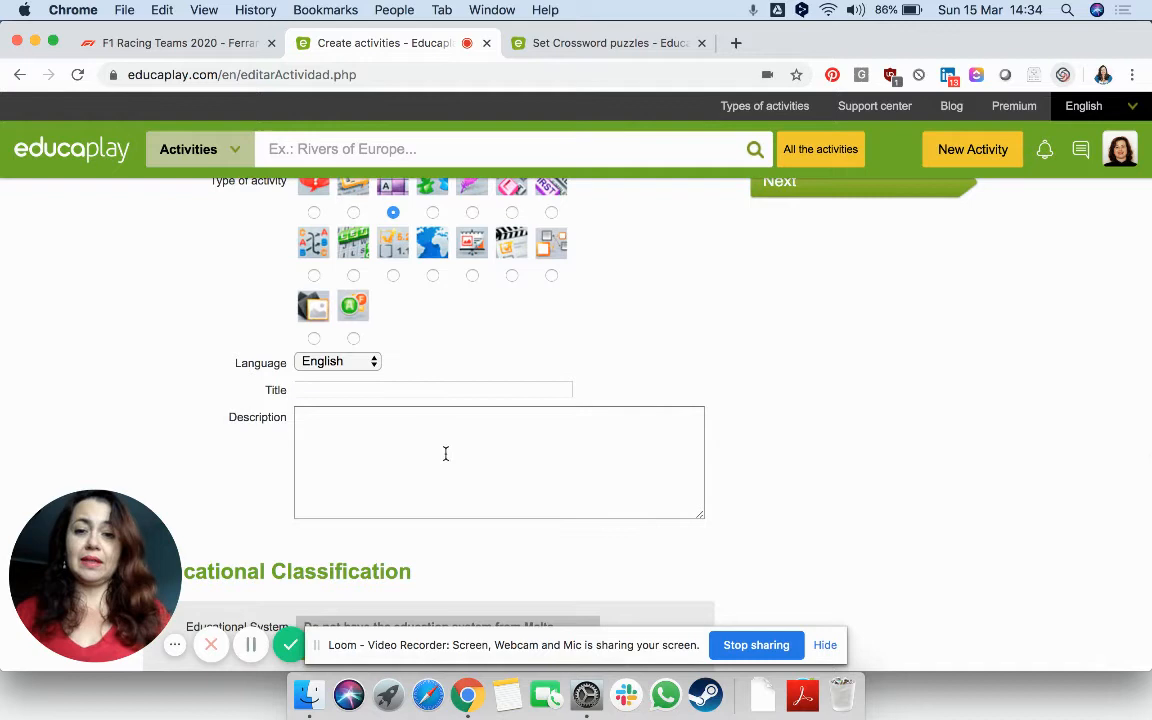
pyautogui.scroll(-3)
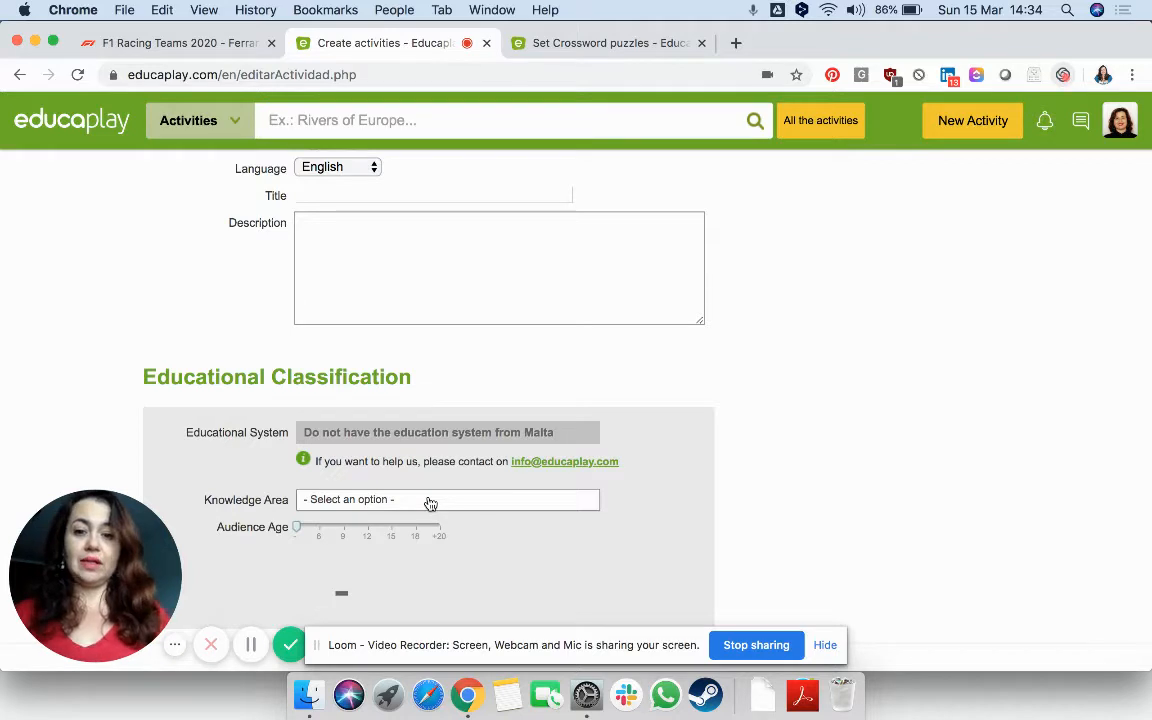
pyautogui.moveTo(402, 531)
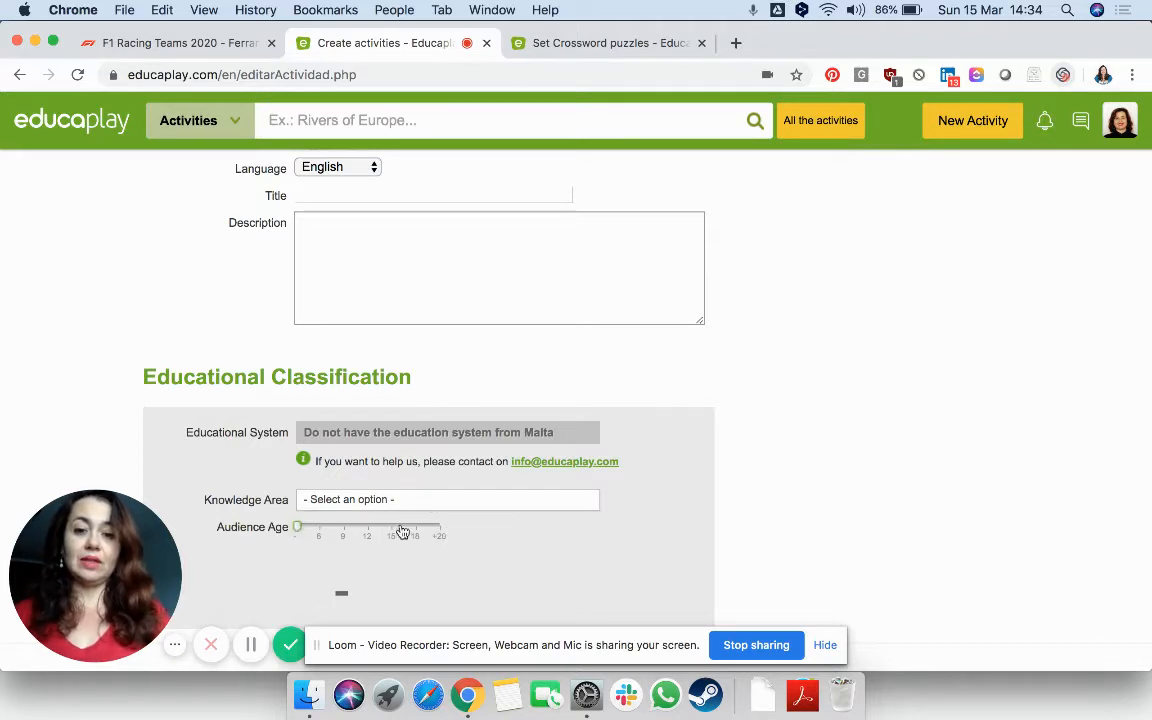
pyautogui.moveTo(298, 527); pyautogui.dragTo(440, 527)
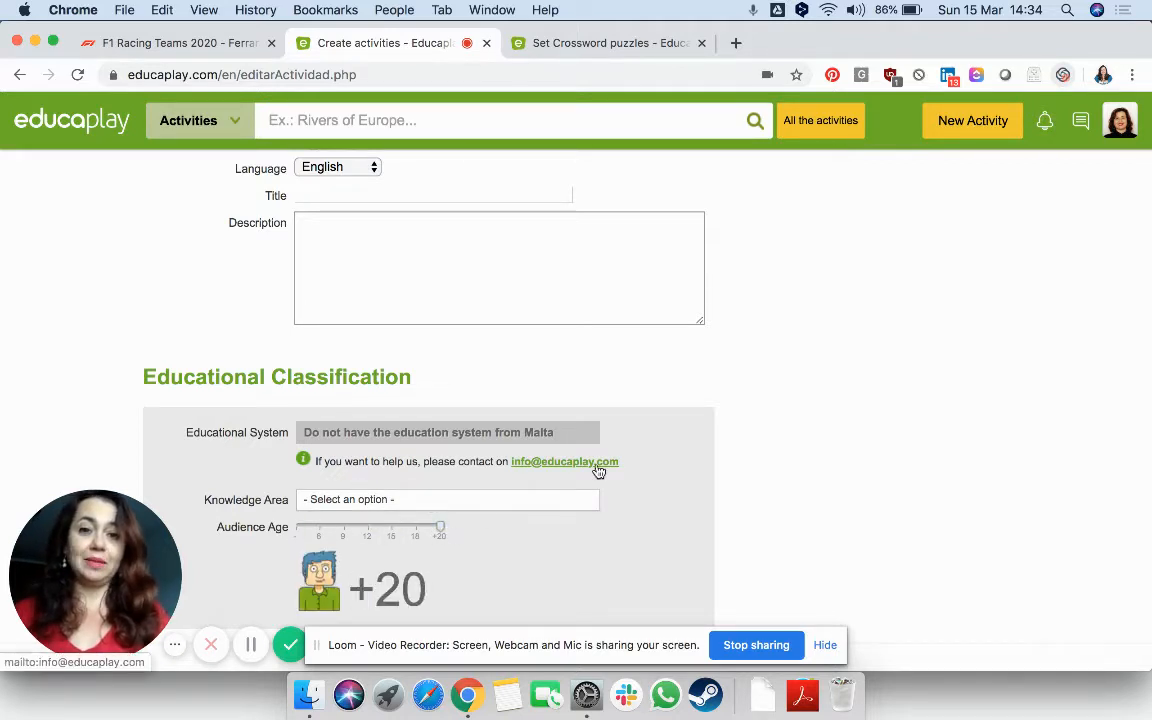
pyautogui.scroll(3)
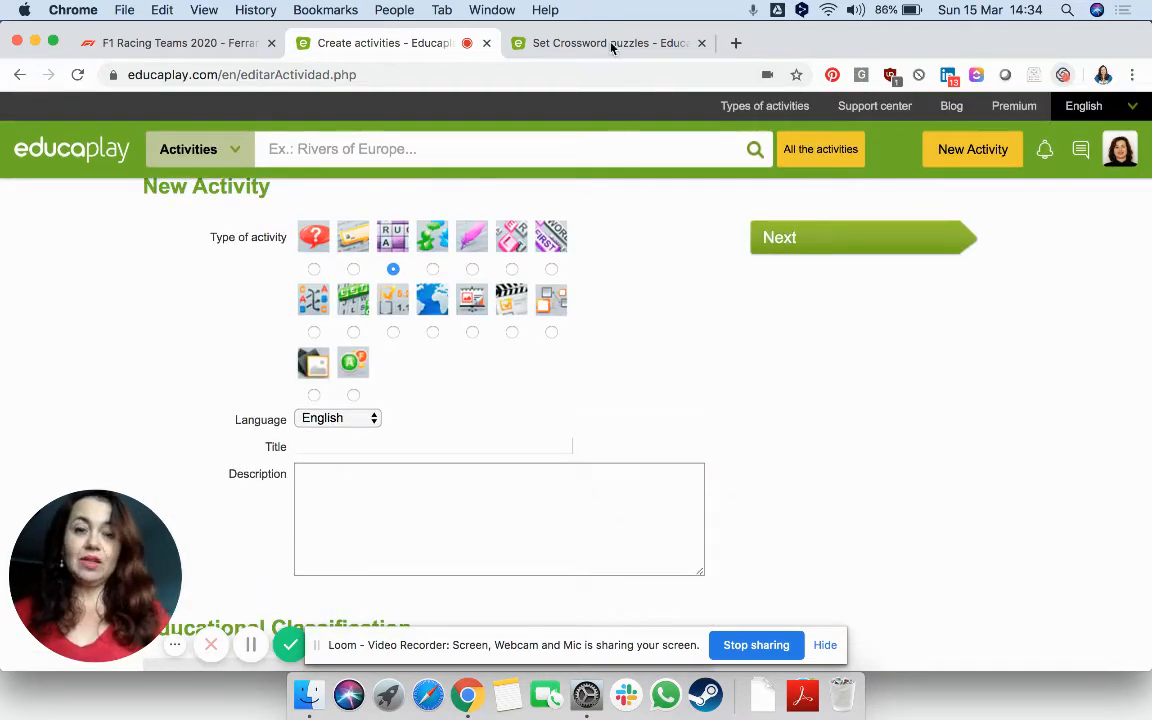
# Step: Review the Formula 1 Crossword's included words and start adding a new word
pyautogui.click(608, 43)
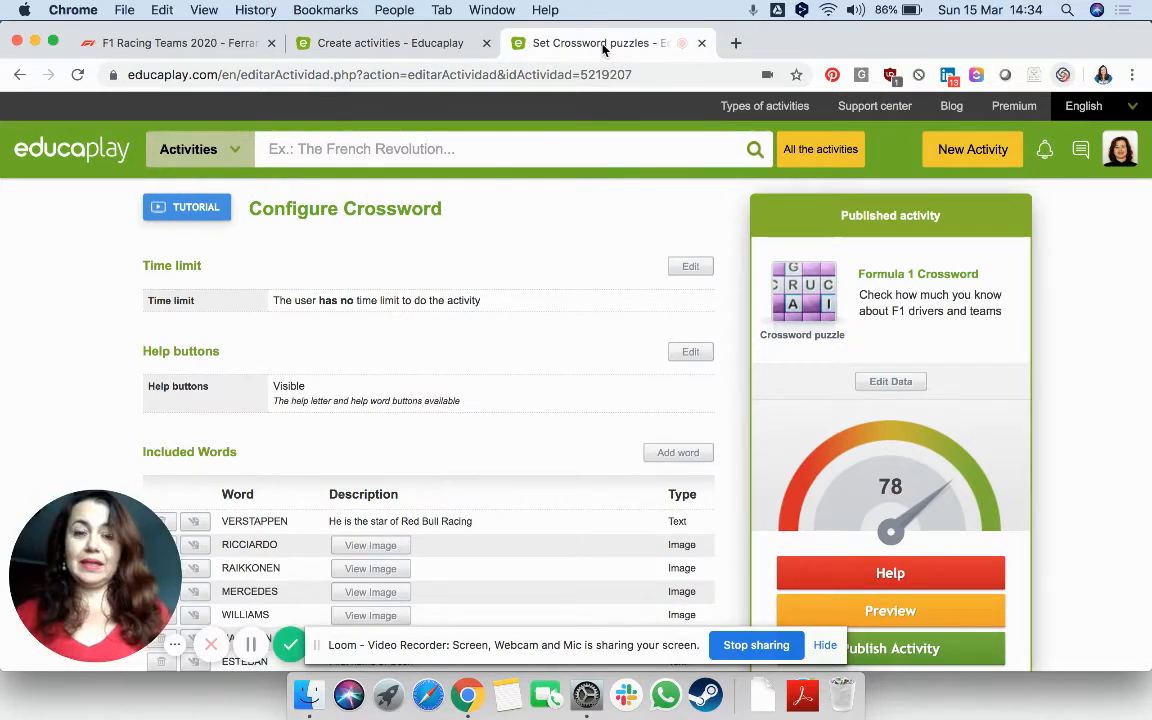
pyautogui.moveTo(595, 43)
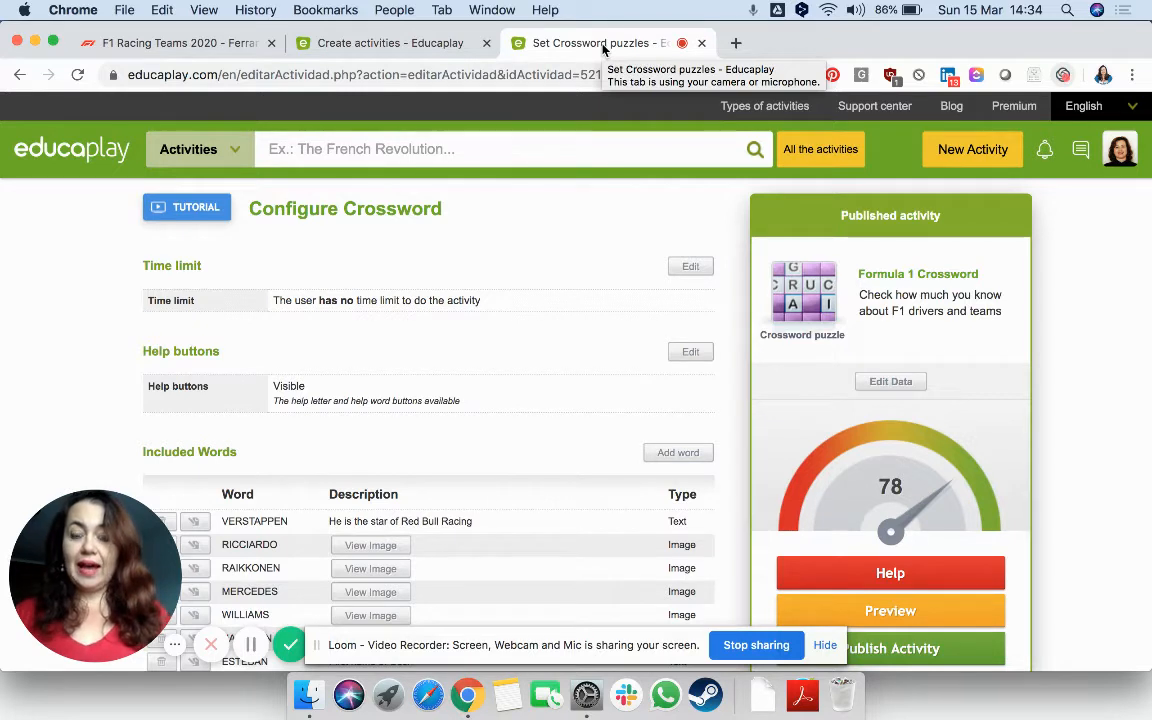
pyautogui.moveTo(517, 330)
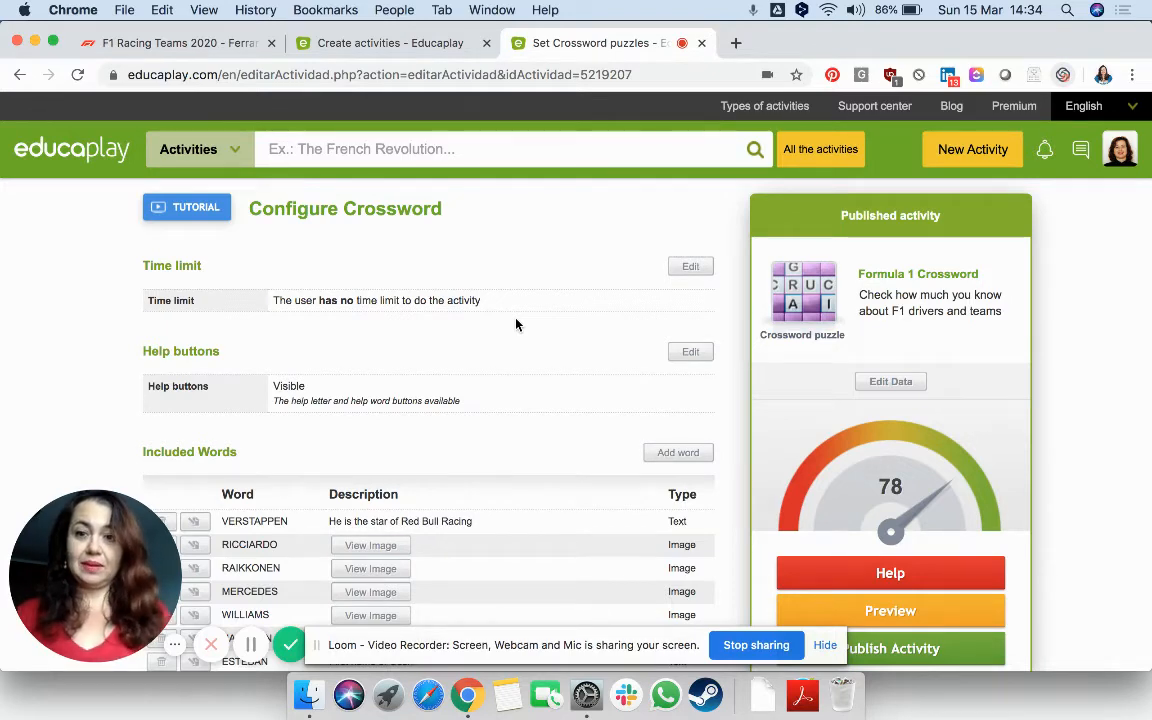
pyautogui.scroll(-3)
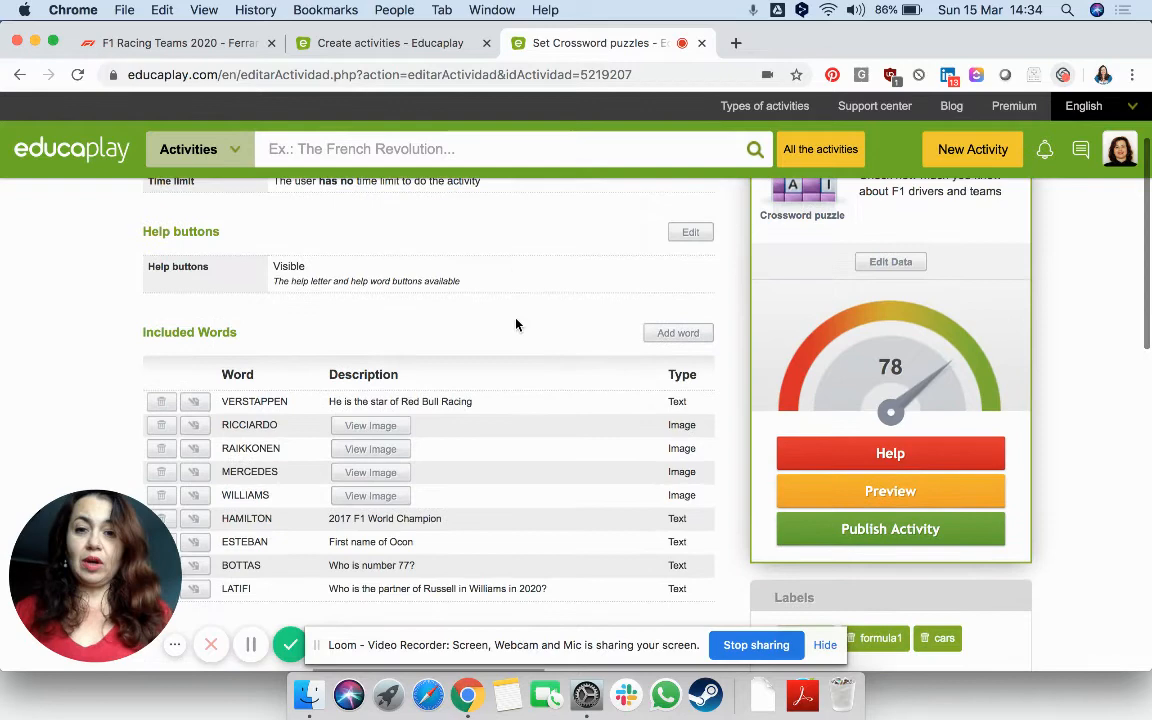
pyautogui.scroll(-3)
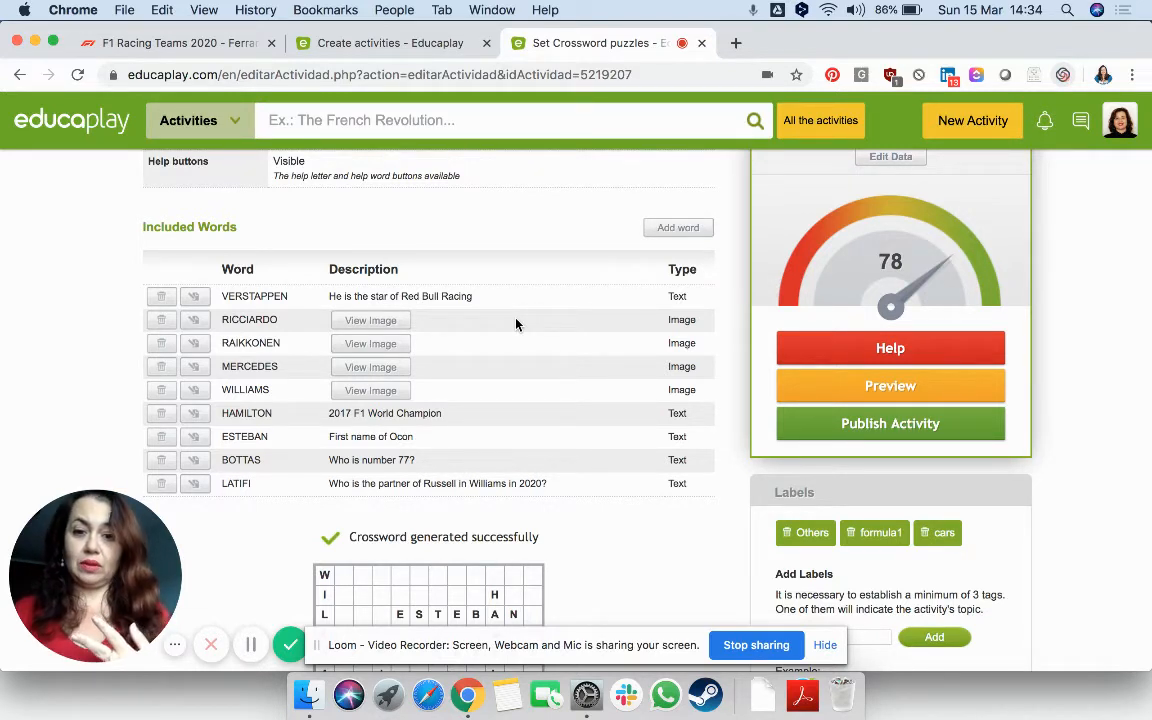
pyautogui.click(678, 227)
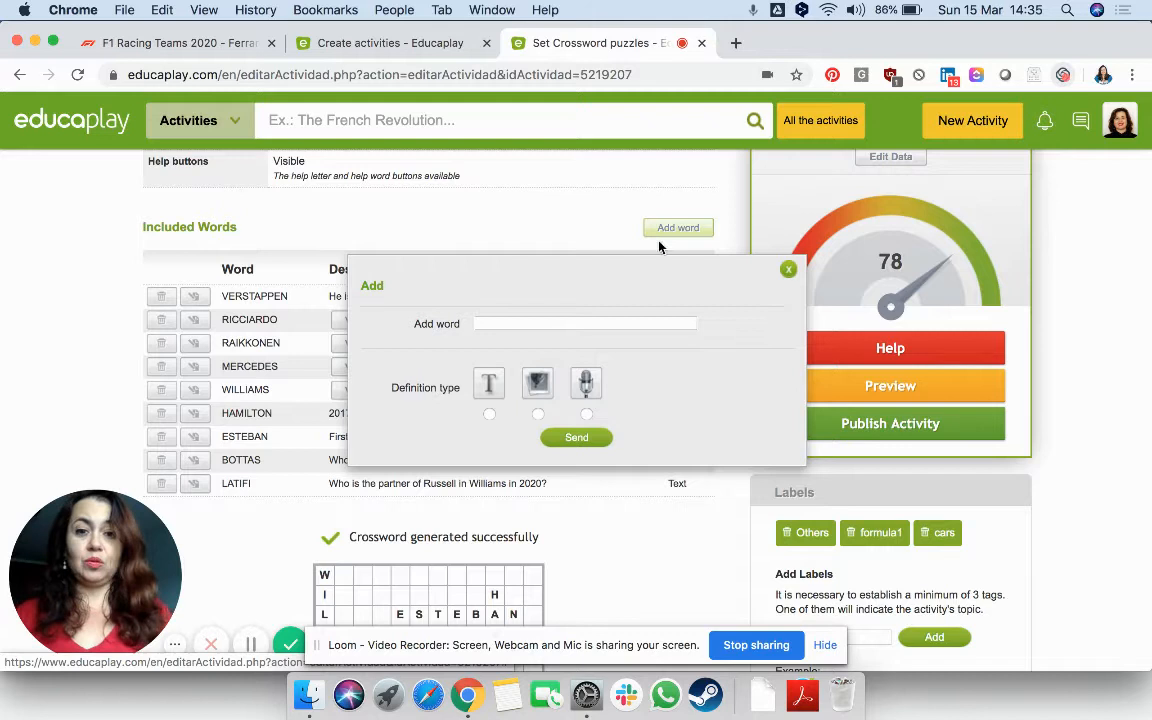
# Step: Add the word Ferrari with an image definition from f1logo.png and send it
pyautogui.click(538, 414)
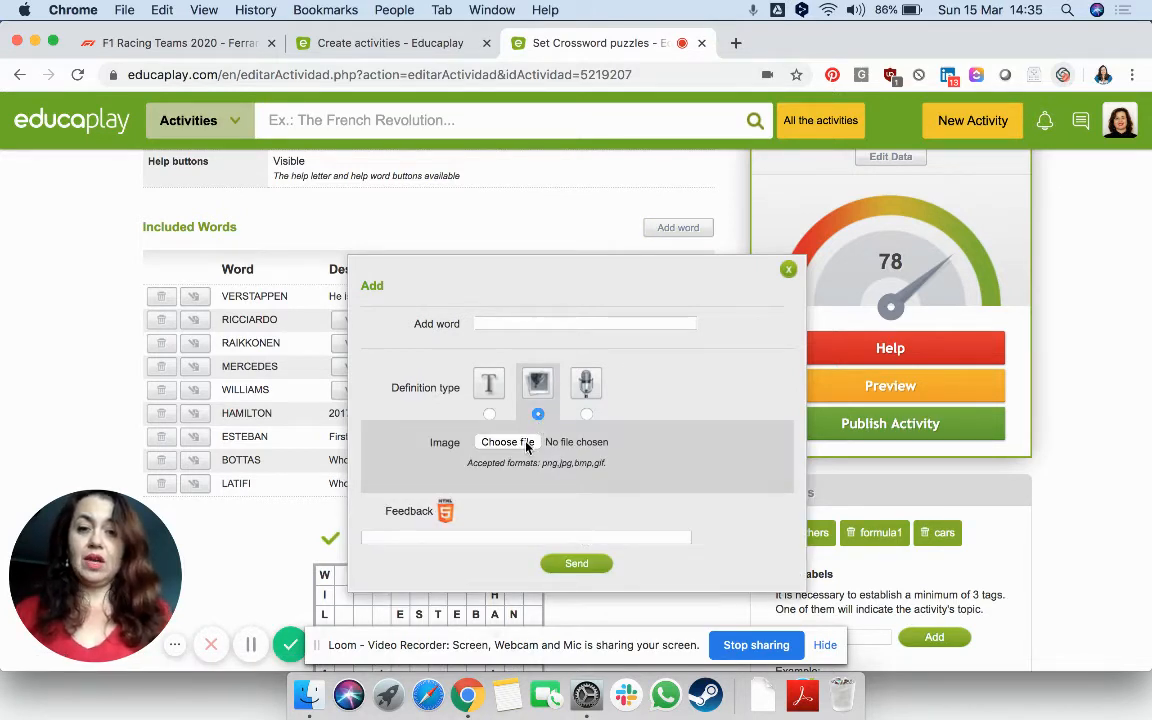
pyautogui.click(507, 441)
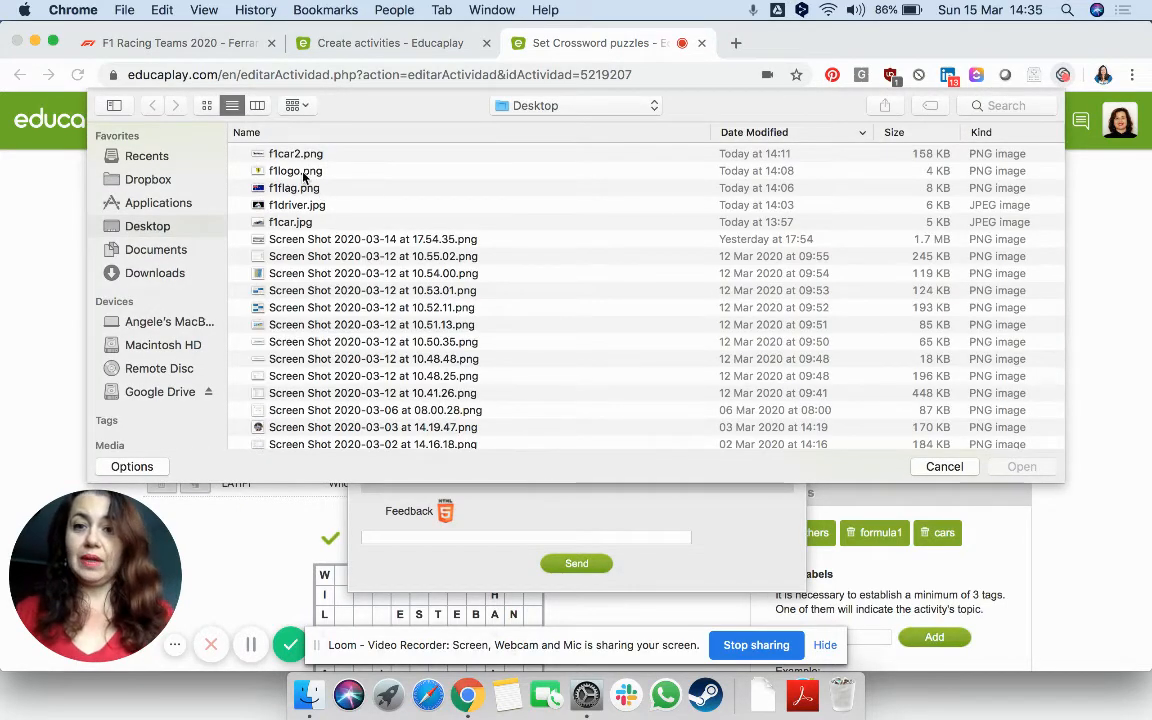
pyautogui.click(295, 170)
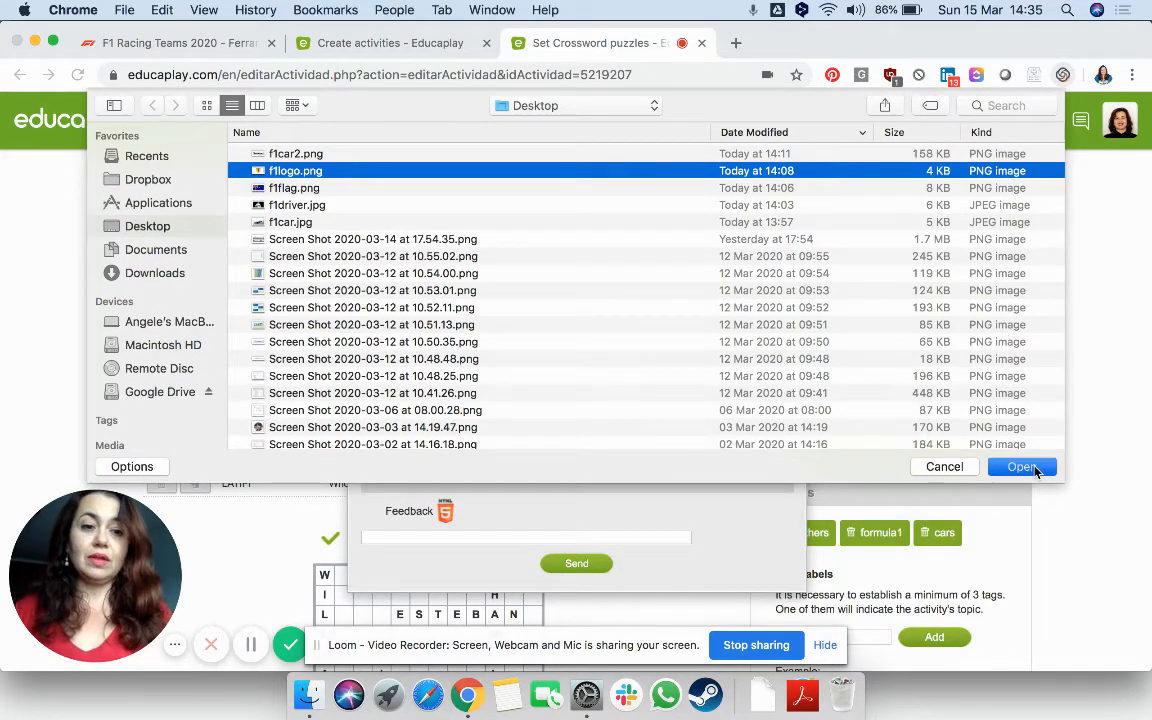
pyautogui.click(1022, 467)
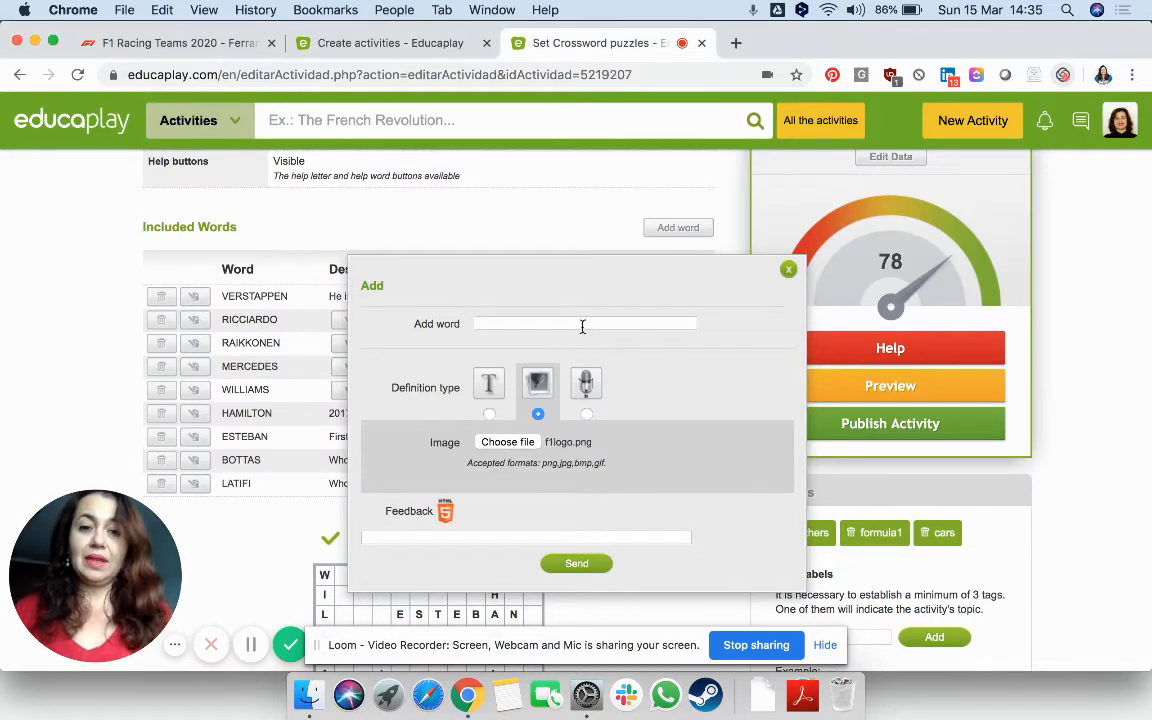
pyautogui.write('Ferrari')
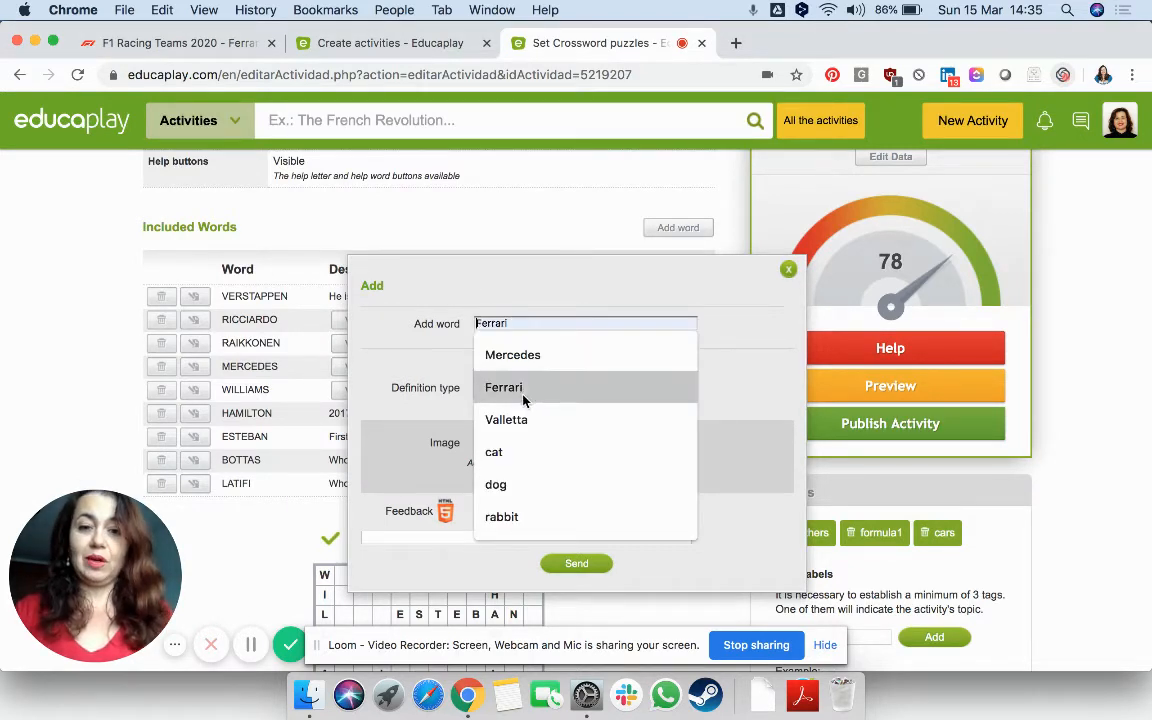
pyautogui.click(537, 383)
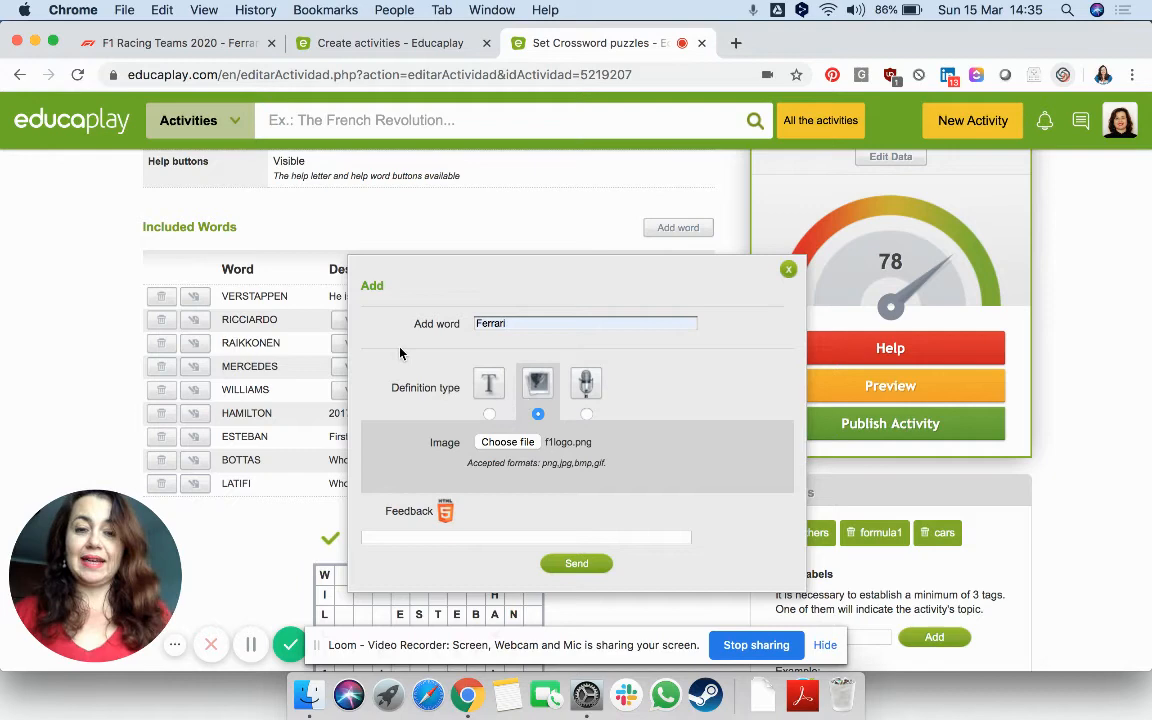
pyautogui.moveTo(573, 581)
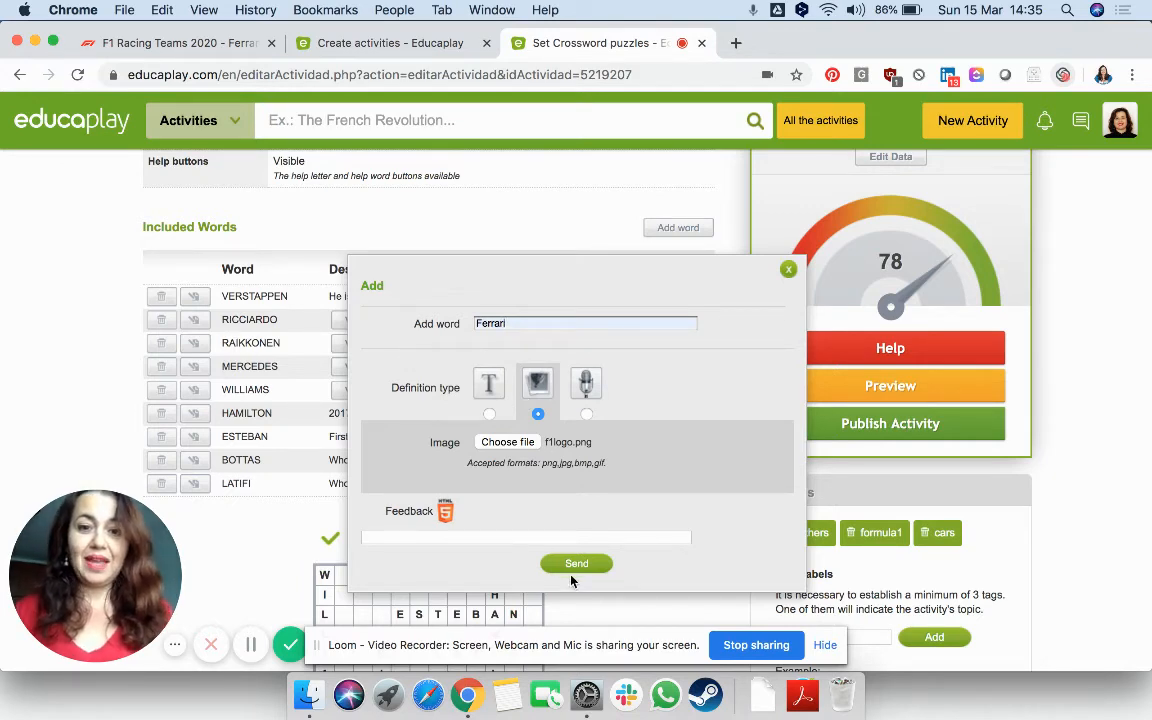
pyautogui.click(576, 563)
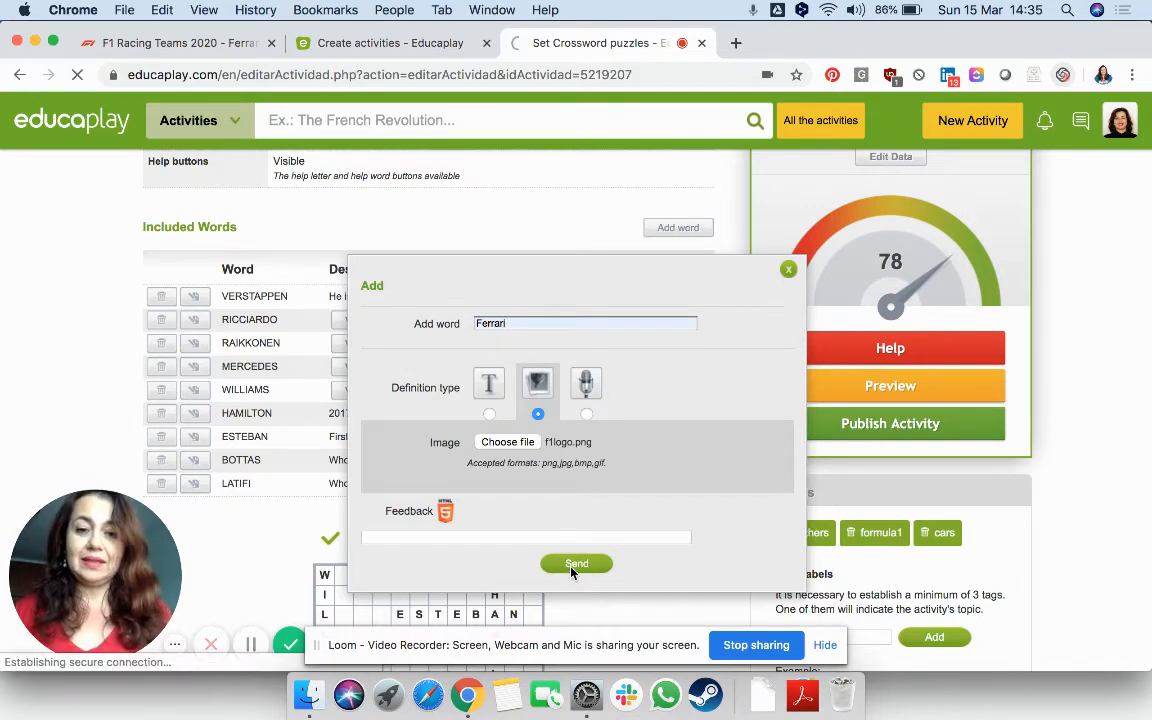
# Step: Confirm Ferrari and verify FERRARI in the word list and regenerated grid
pyautogui.click(576, 563)
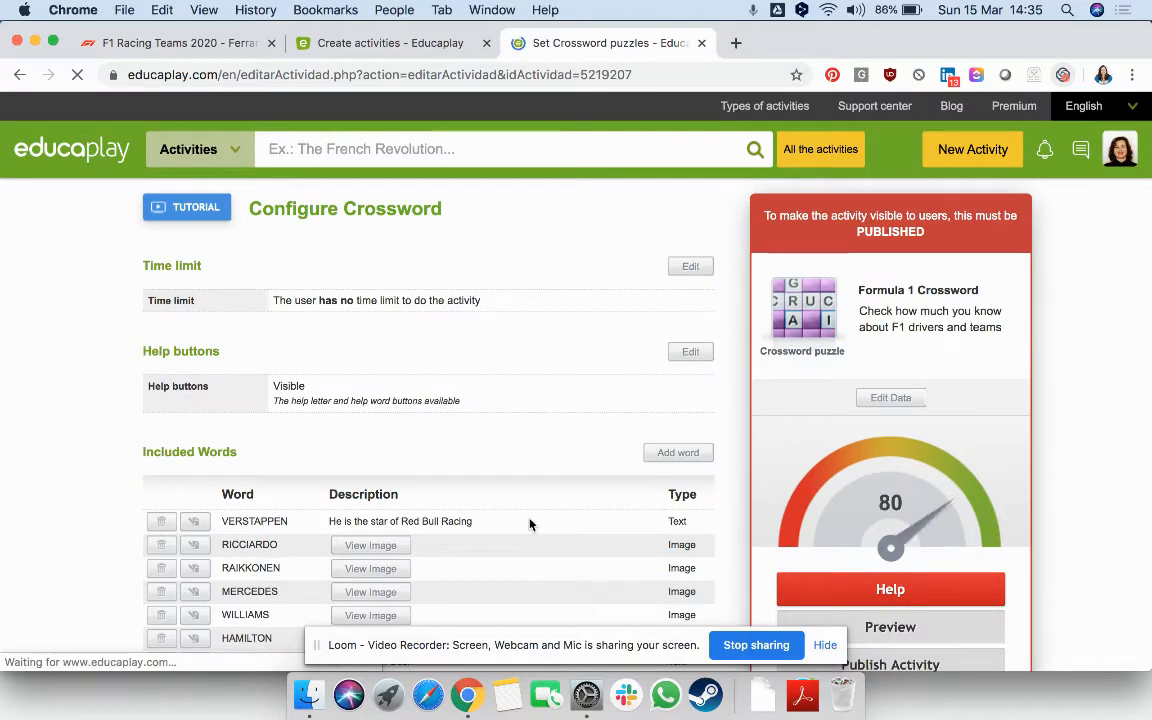
pyautogui.scroll(-3)
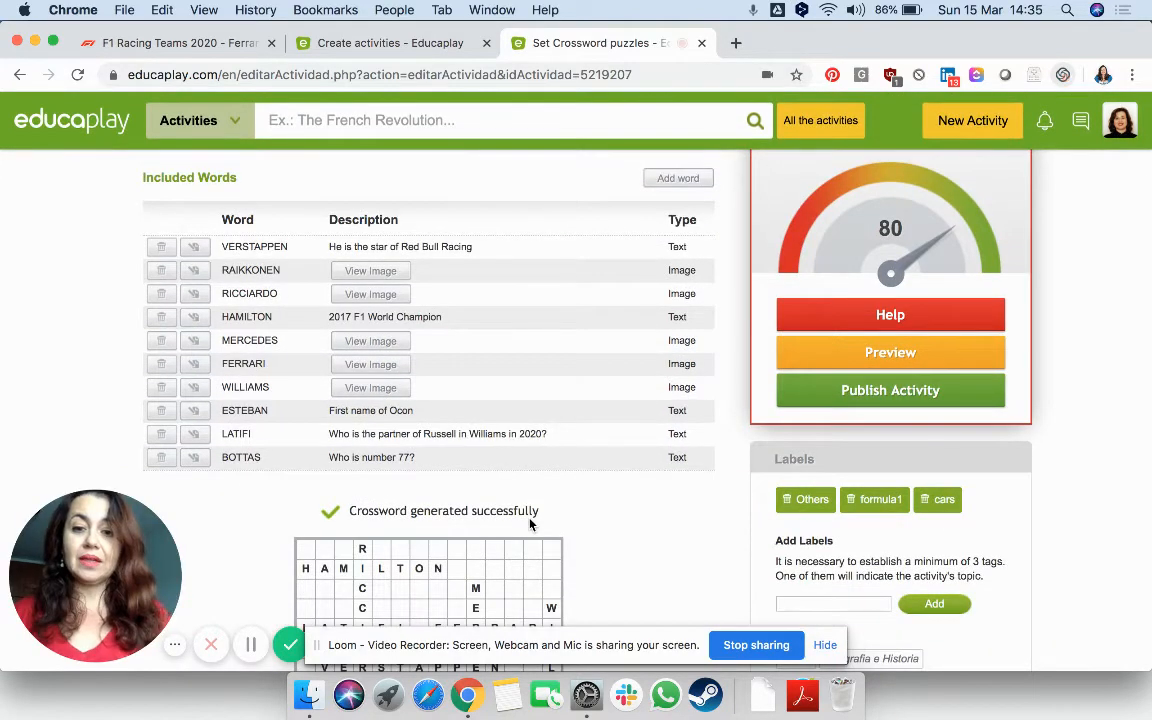
pyautogui.scroll(-3)
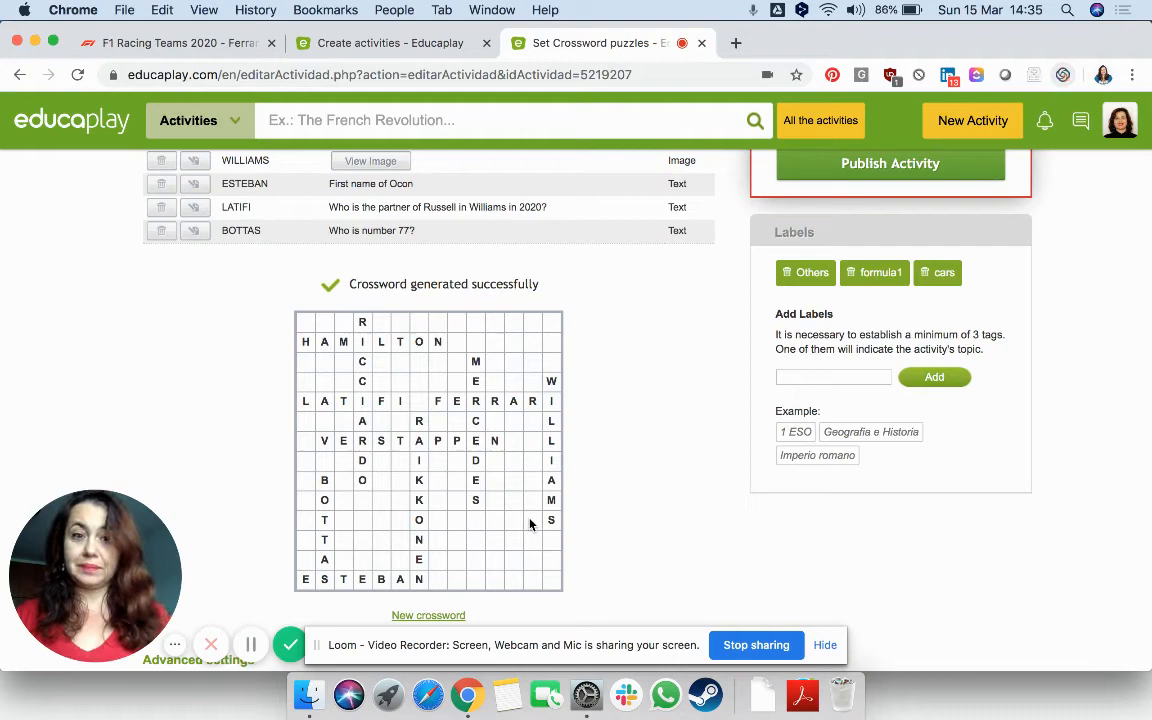
pyautogui.moveTo(732, 487)
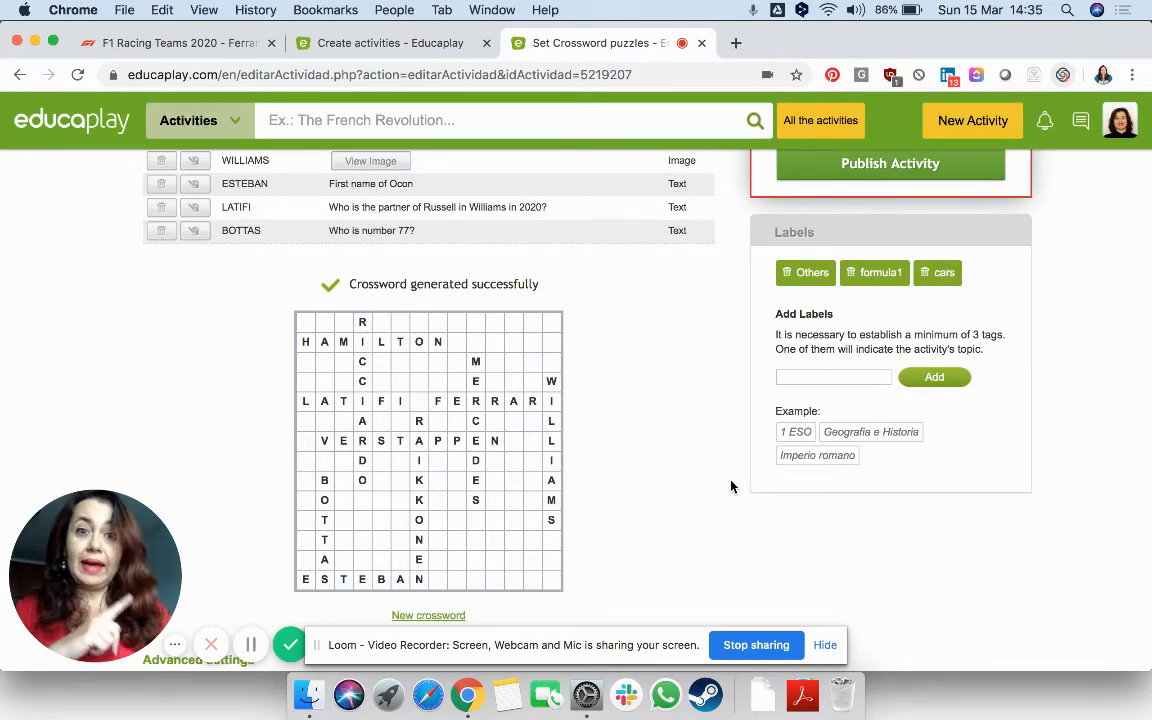
# Step: Publish the Formula 1 Crossword from the score panel, scoring 80
pyautogui.scroll(3)
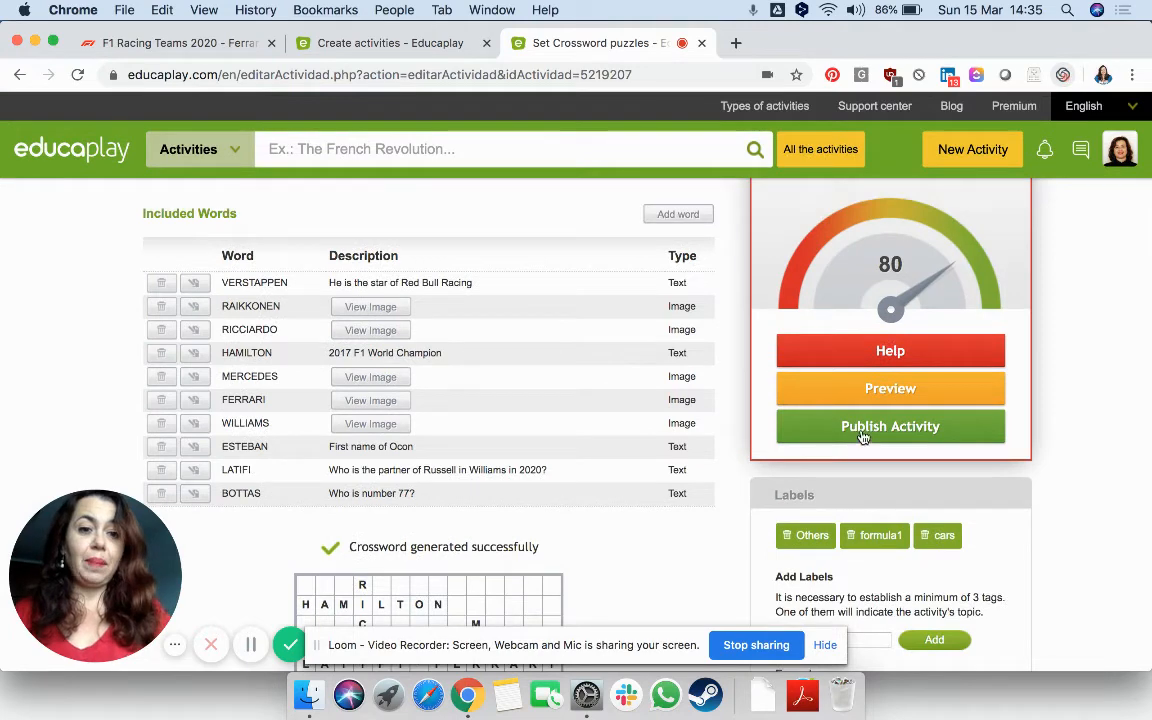
pyautogui.click(890, 426)
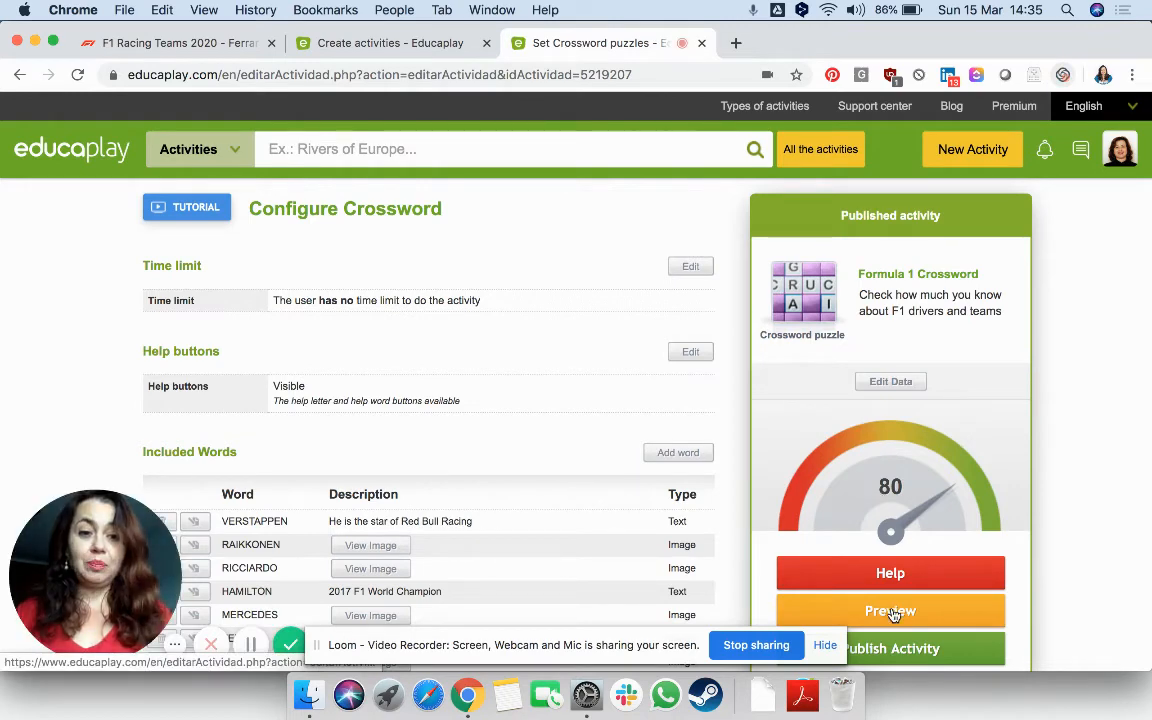
# Step: Open the crossword preview, centre its window, and start the game
pyautogui.click(890, 610)
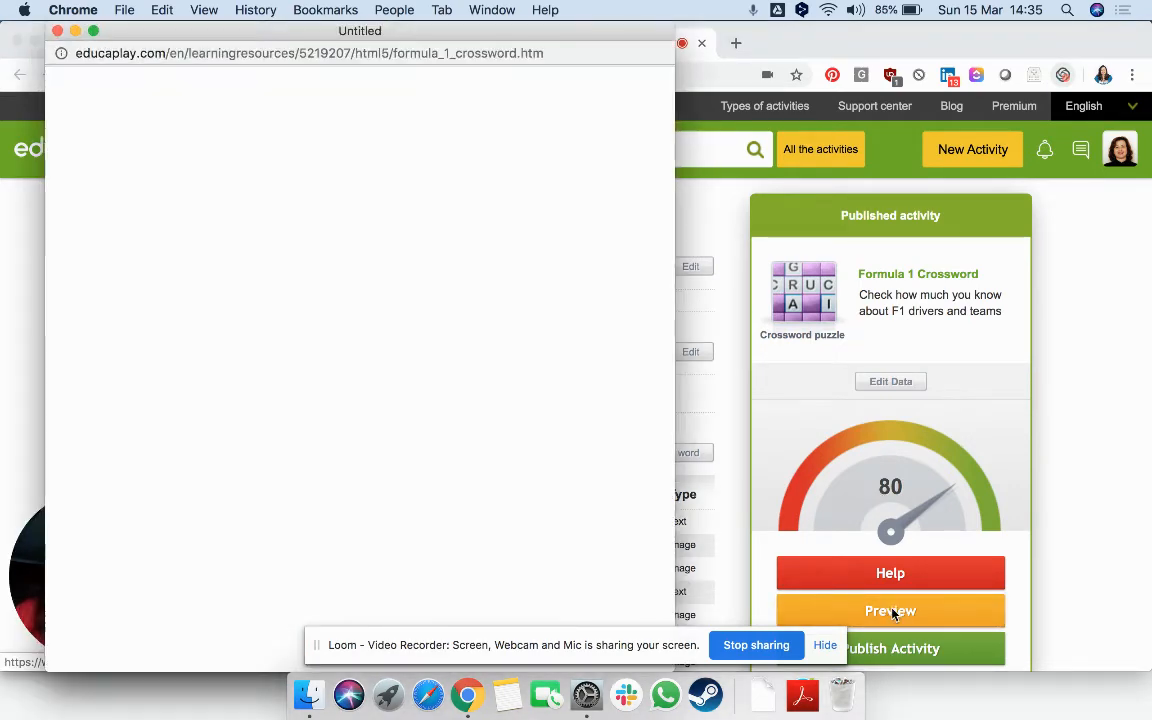
pyautogui.click(890, 610)
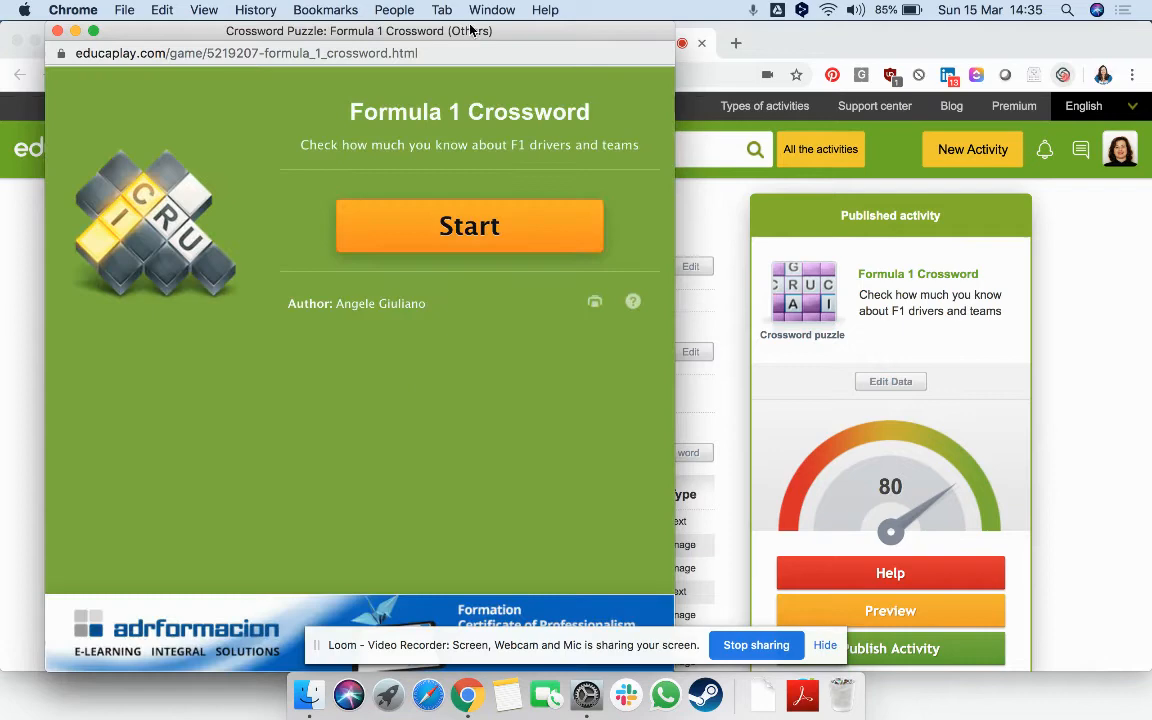
pyautogui.moveTo(358, 31); pyautogui.dragTo(546, 42)
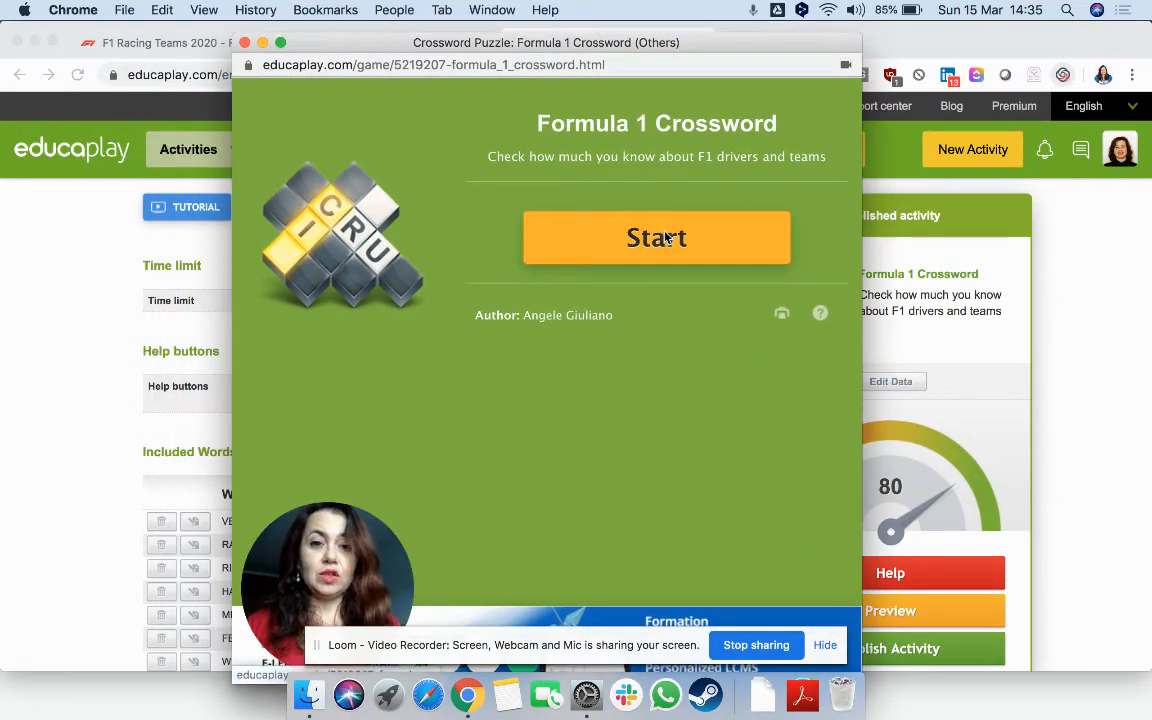
pyautogui.click(656, 238)
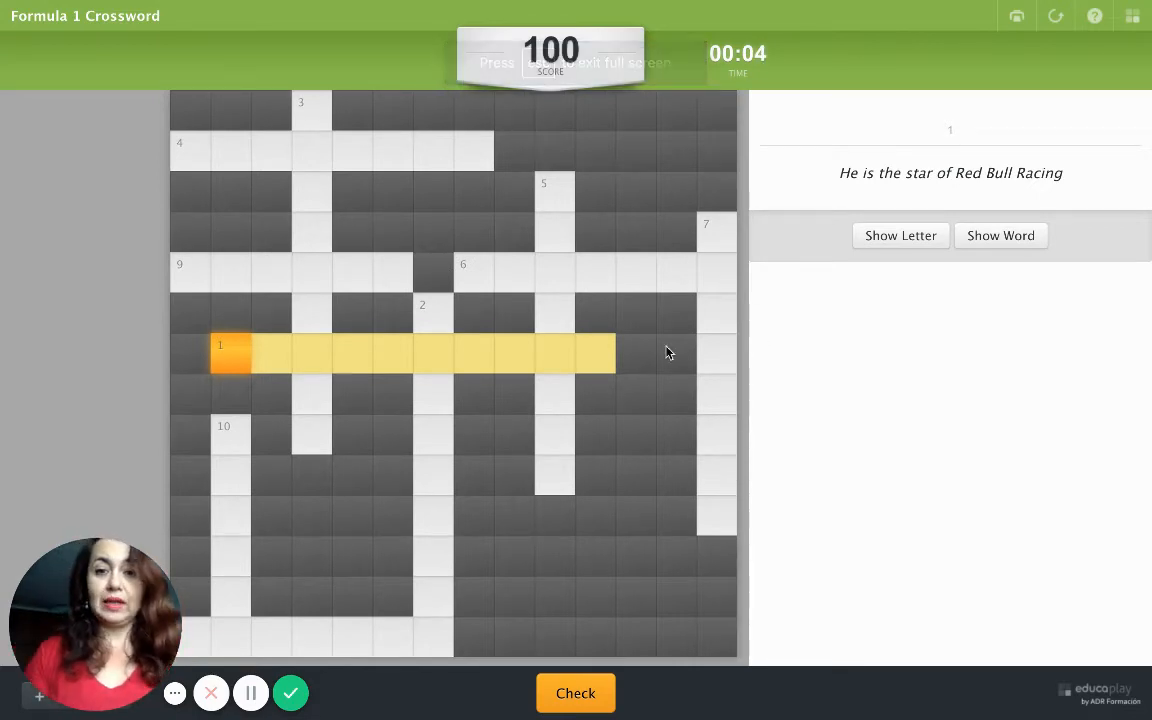
pyautogui.moveTo(377, 362)
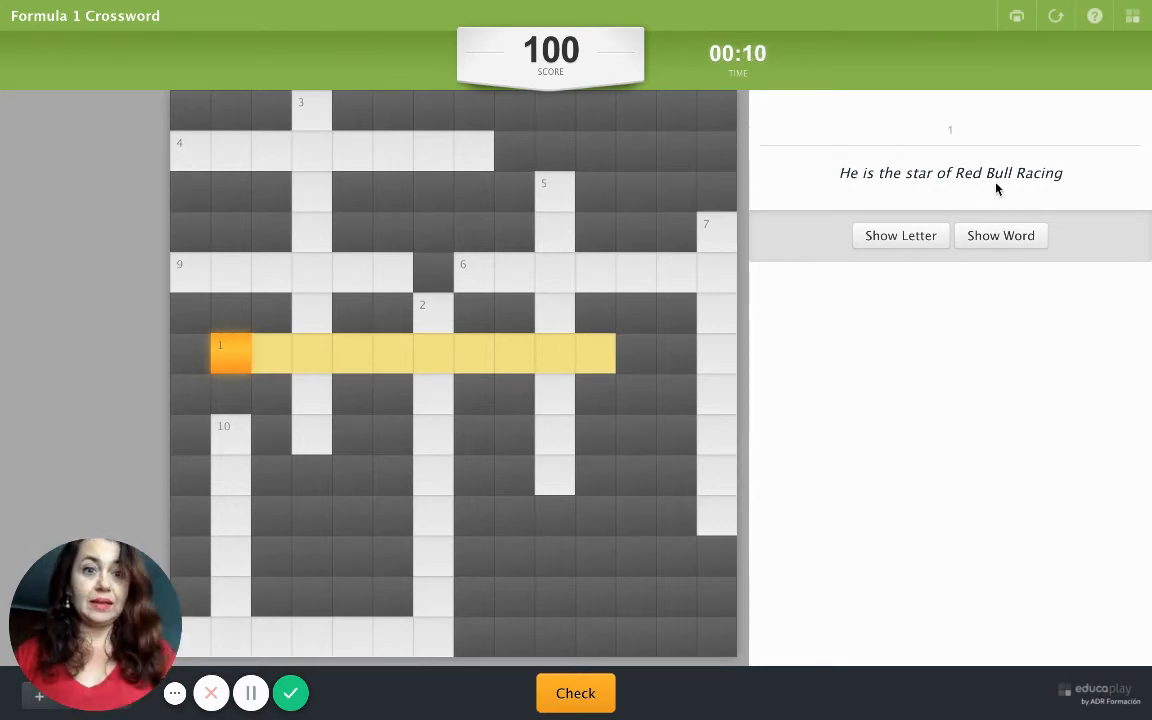
pyautogui.moveTo(937, 205)
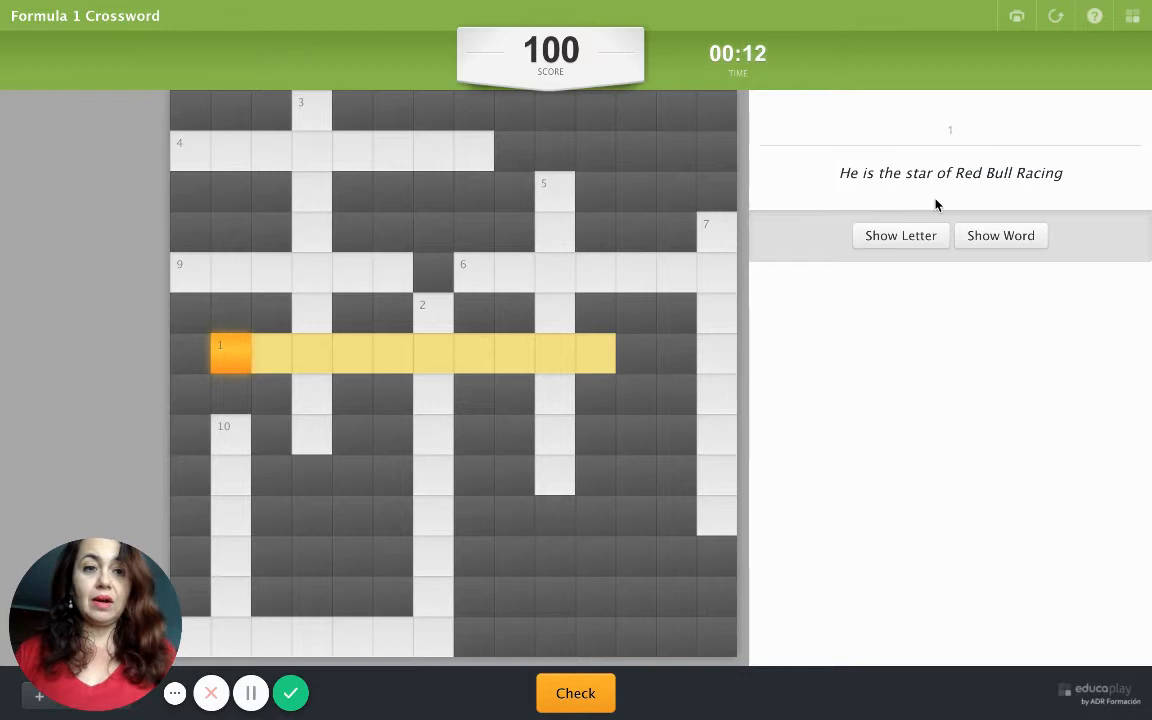
# Step: Enter VERSTAPPEN as the across answer to clue 1
pyautogui.write('V')
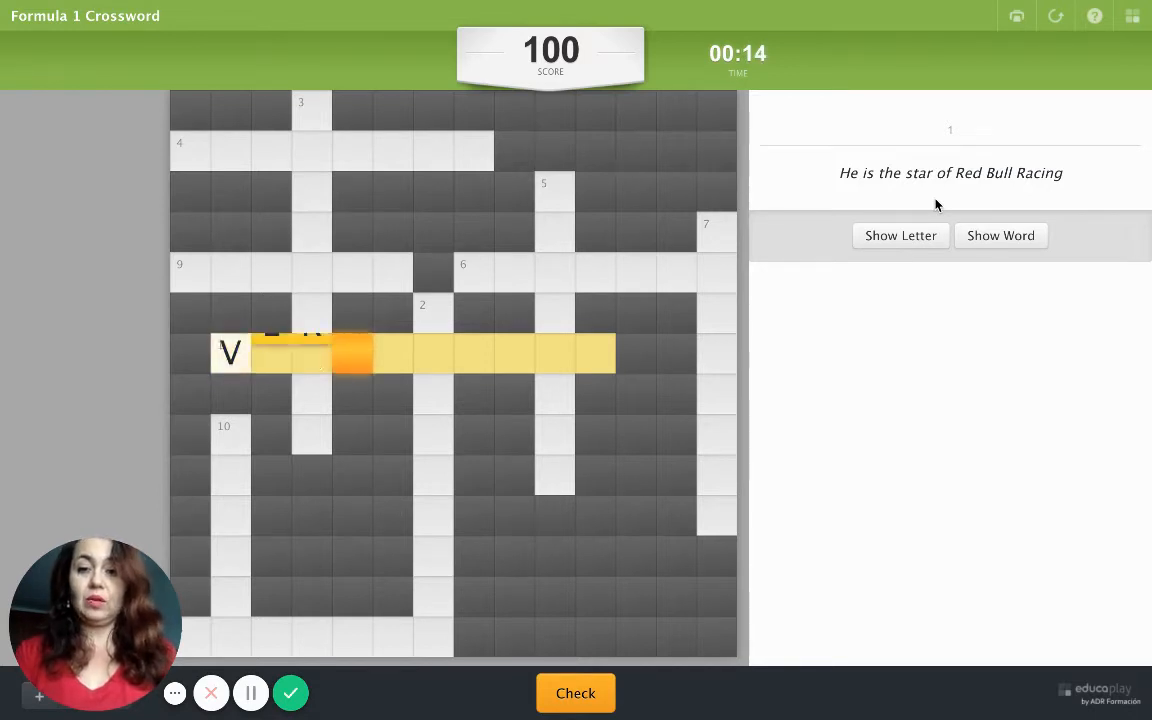
pyautogui.write('ERST')
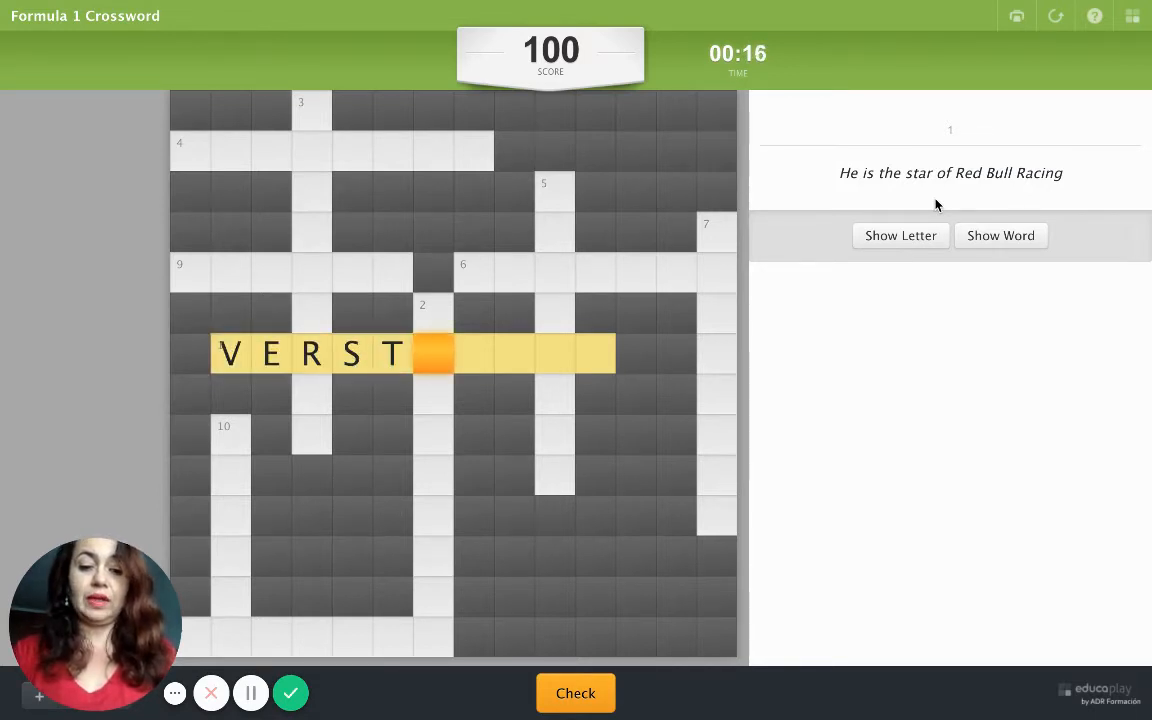
pyautogui.write('APPE')
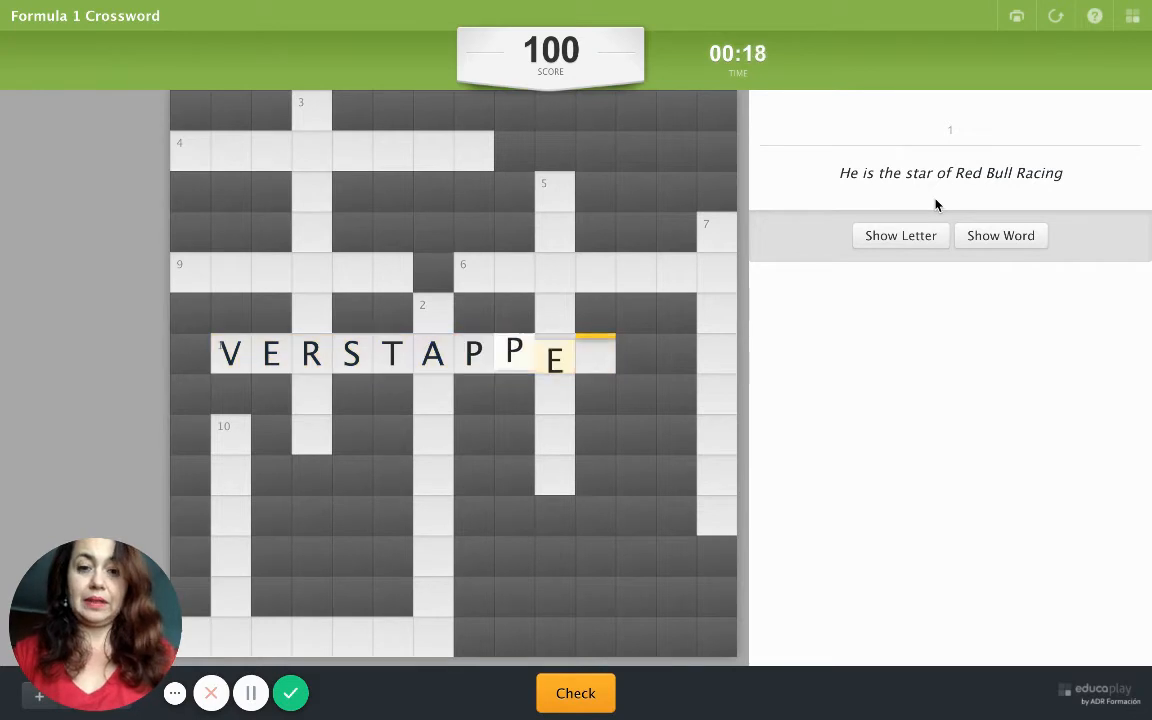
pyautogui.write('N')
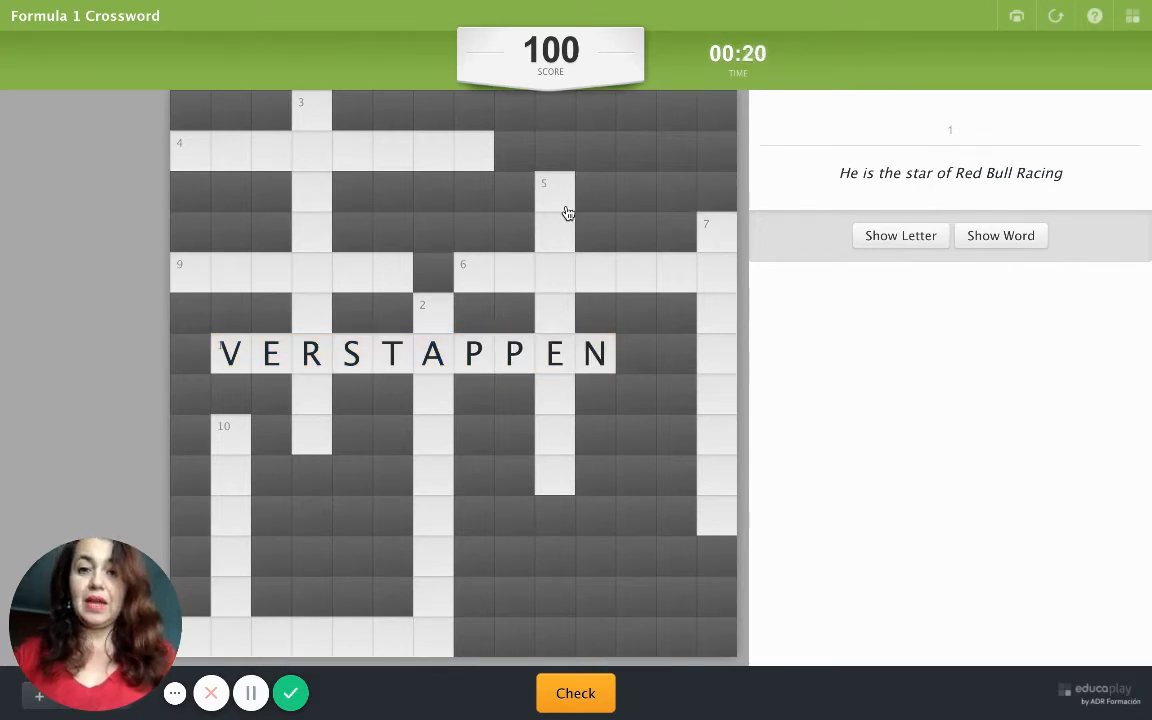
# Step: Reveal MERCEDES for clue 5 using Show Letter and Show Word, then check answers
pyautogui.click(555, 195)
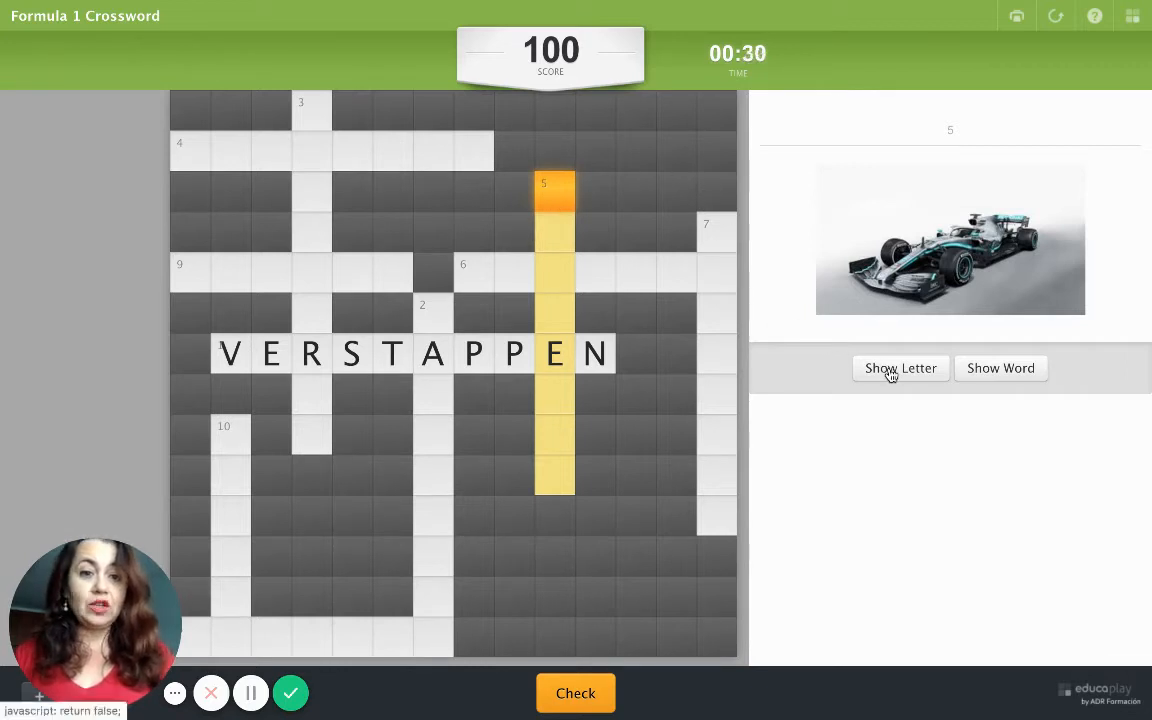
pyautogui.click(900, 368)
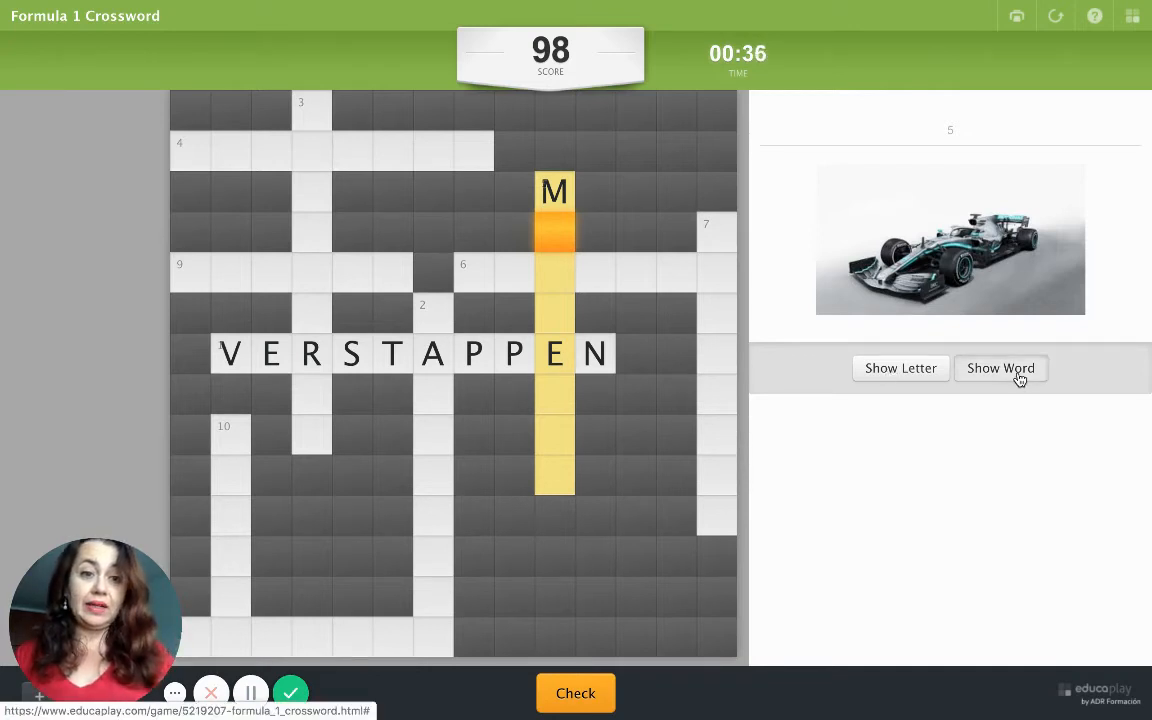
pyautogui.click(1000, 368)
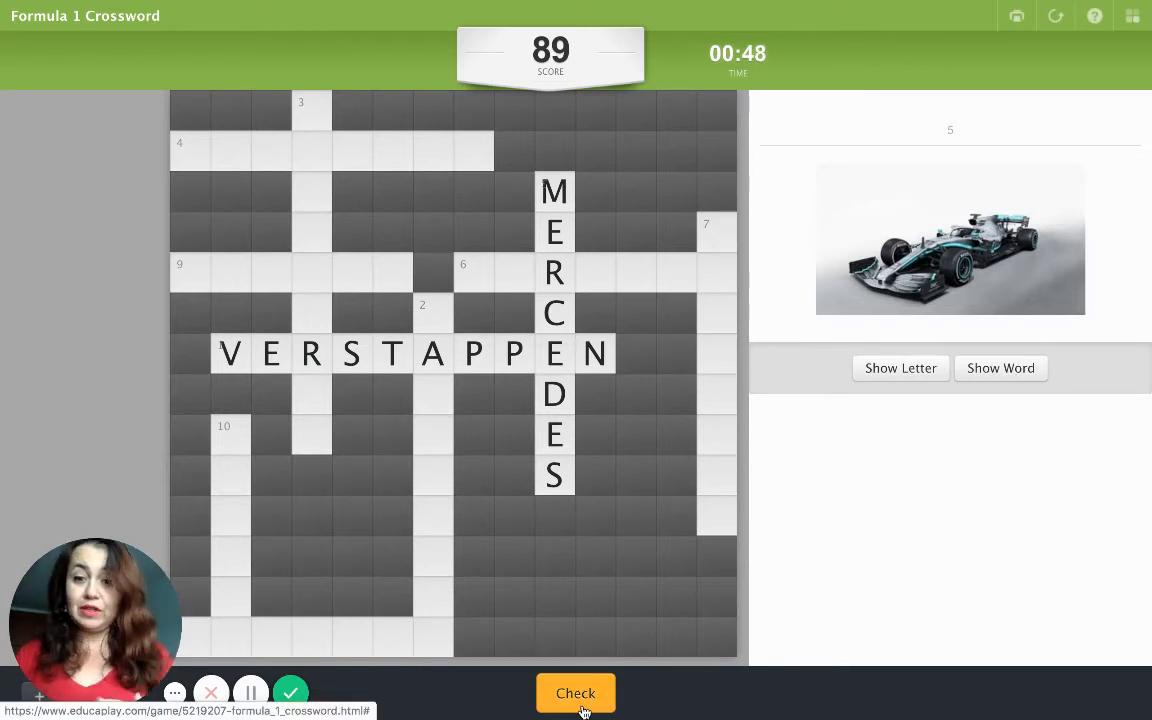
pyautogui.click(575, 692)
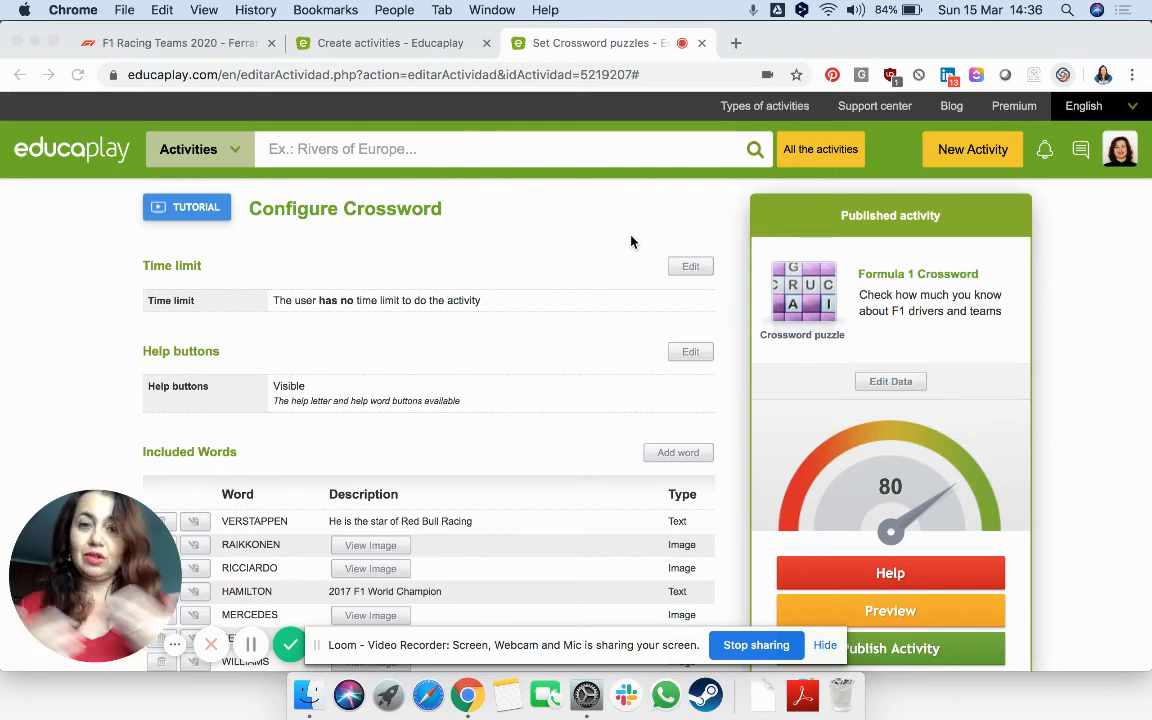
pyautogui.moveTo(982, 490)
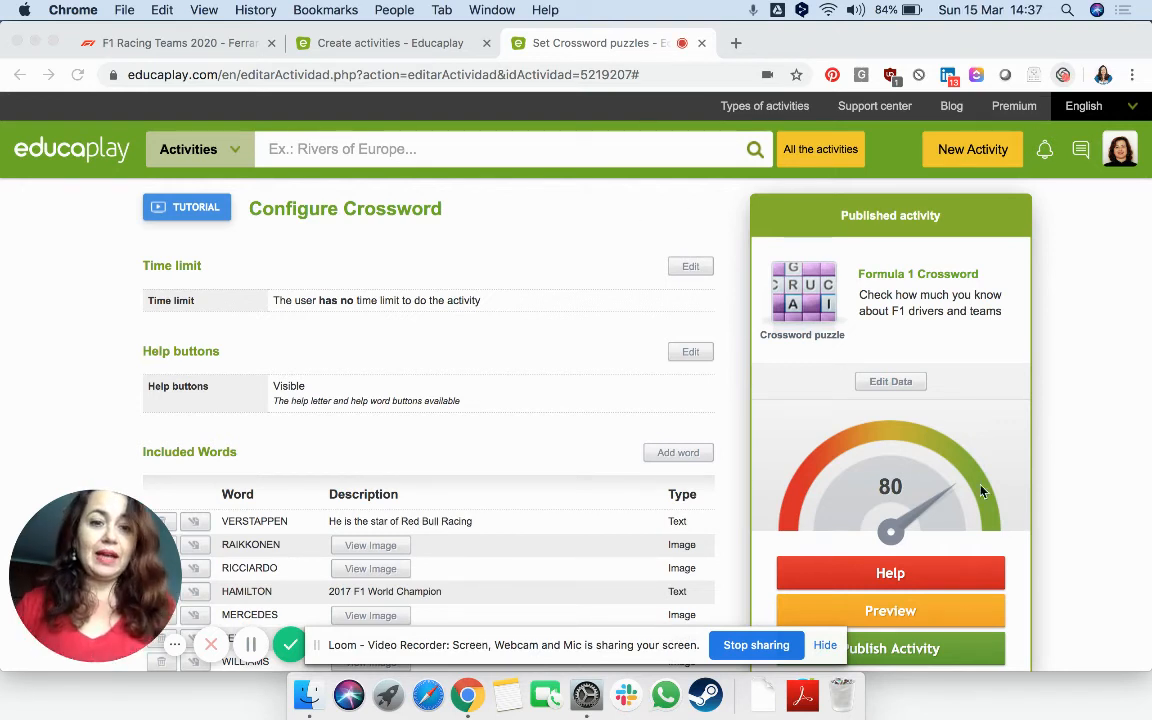
pyautogui.moveTo(903, 651)
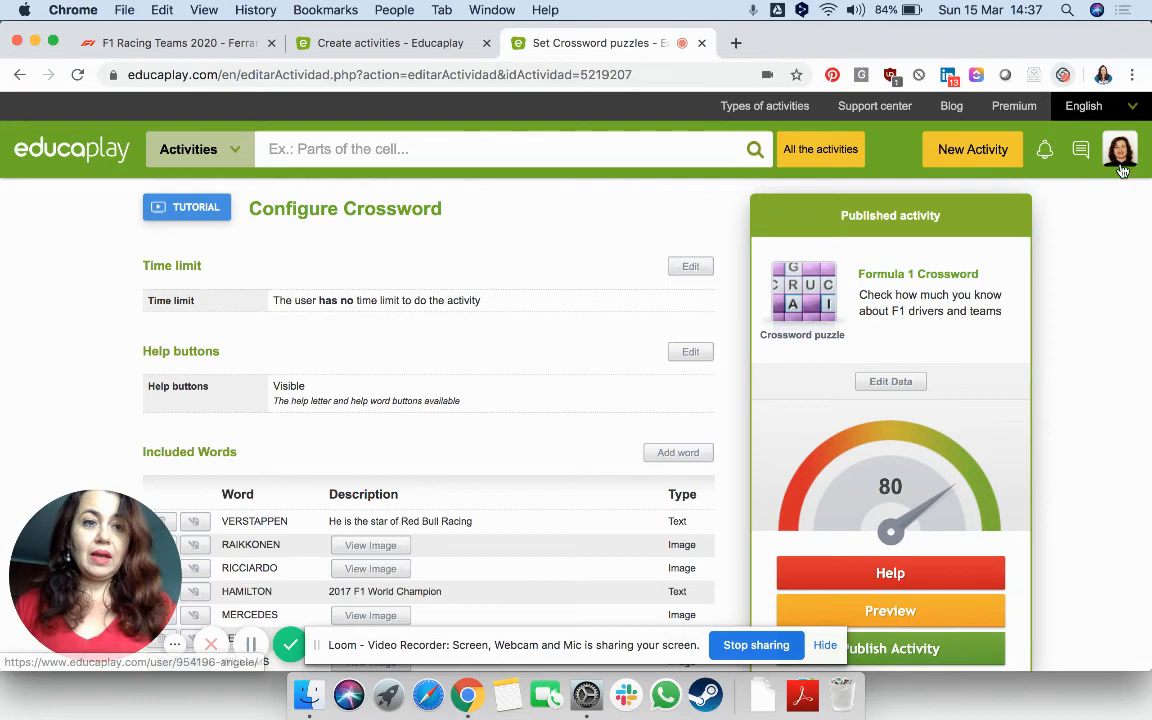
# Step: Open the Formula 1 Crossword's public page from My activities on your profile
pyautogui.click(1119, 149)
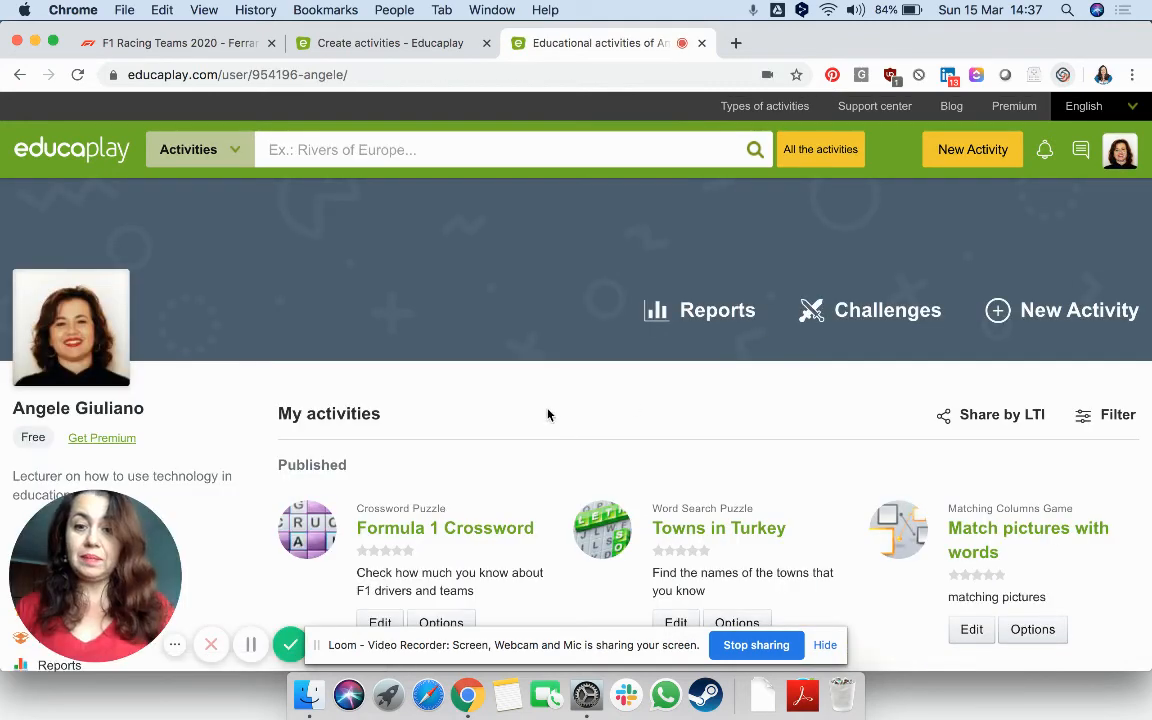
pyautogui.scroll(-3)
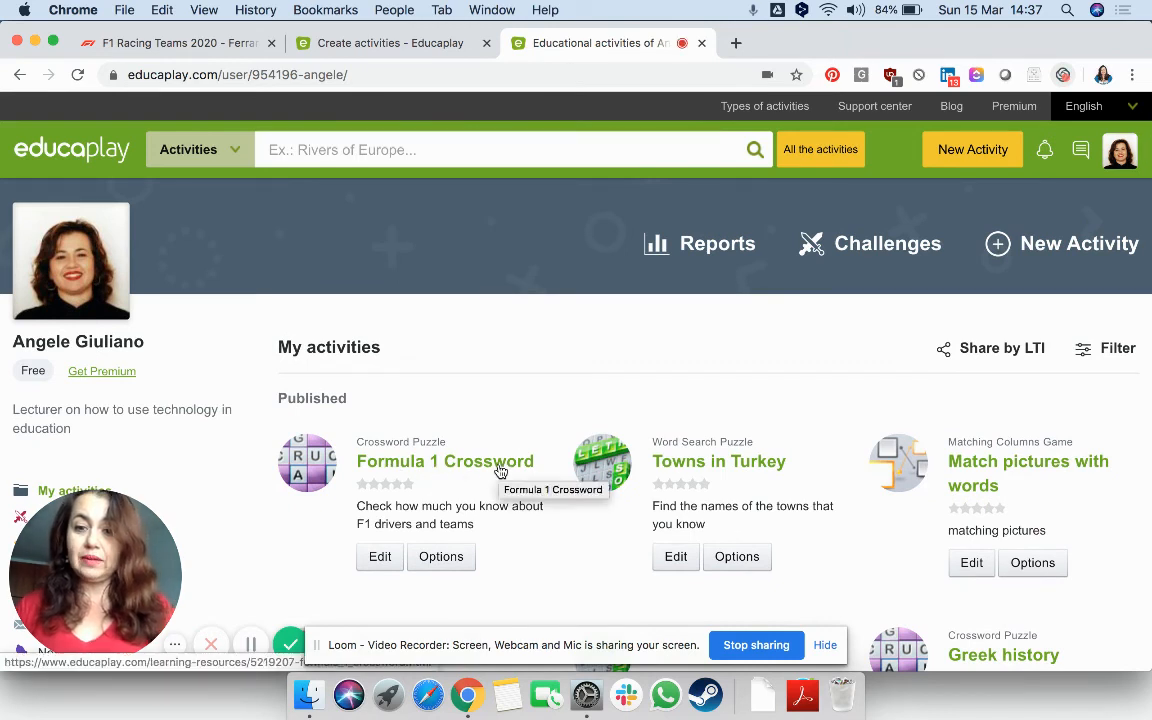
pyautogui.click(445, 461)
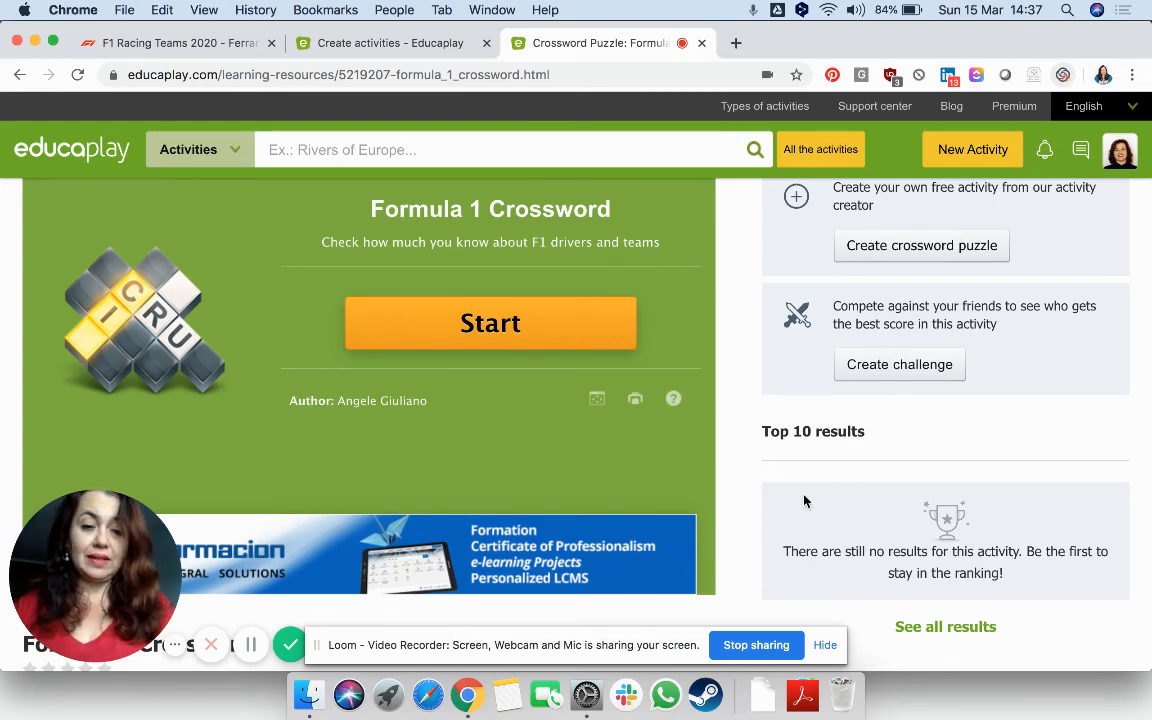
pyautogui.scroll(-3)
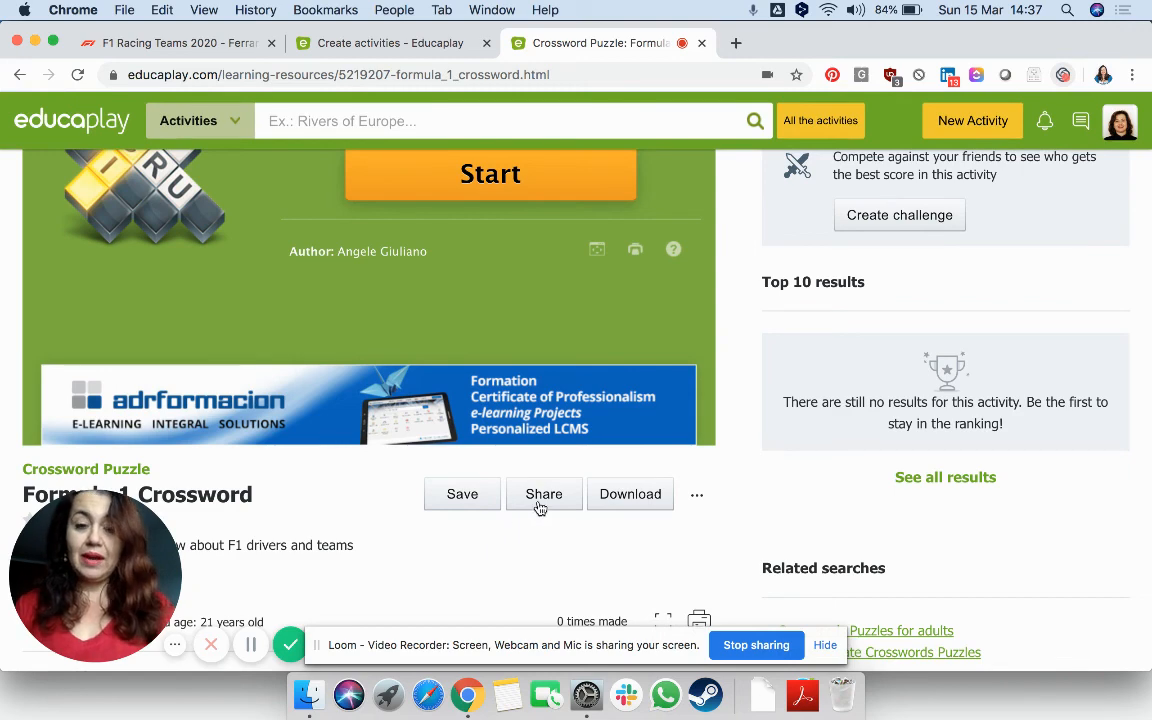
# Step: Open the Formula 1 Crossword's share panel with social, Classroom, link and embed options
pyautogui.click(543, 493)
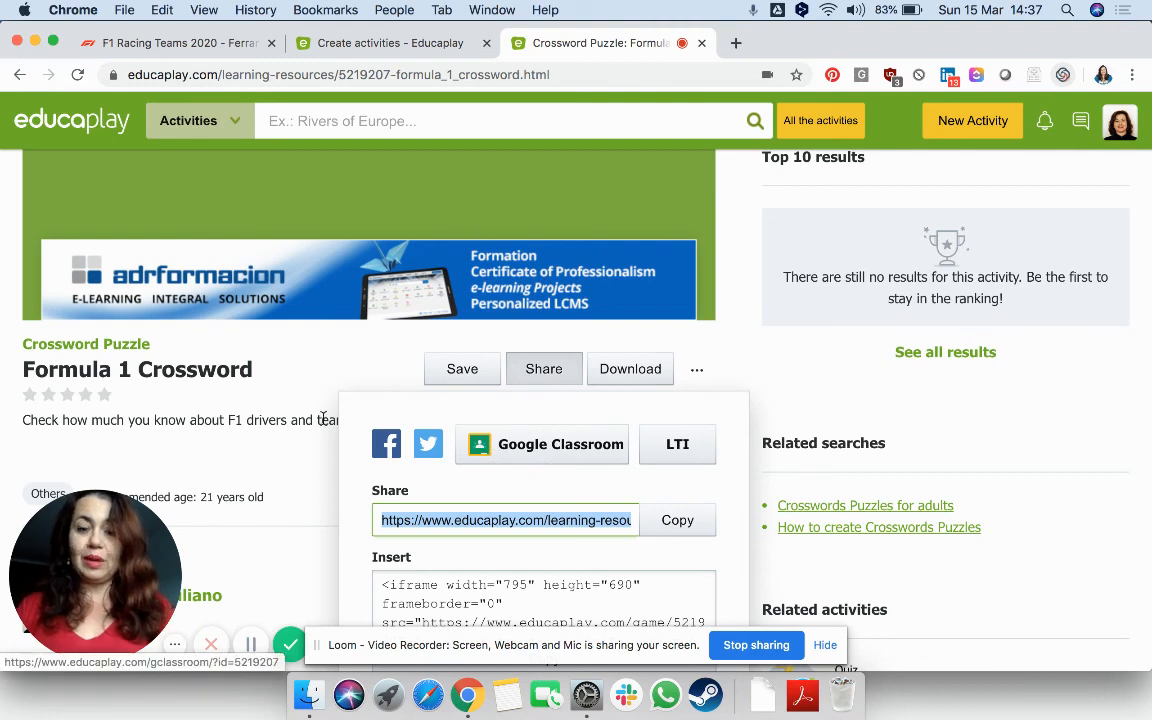
pyautogui.moveTo(305, 458)
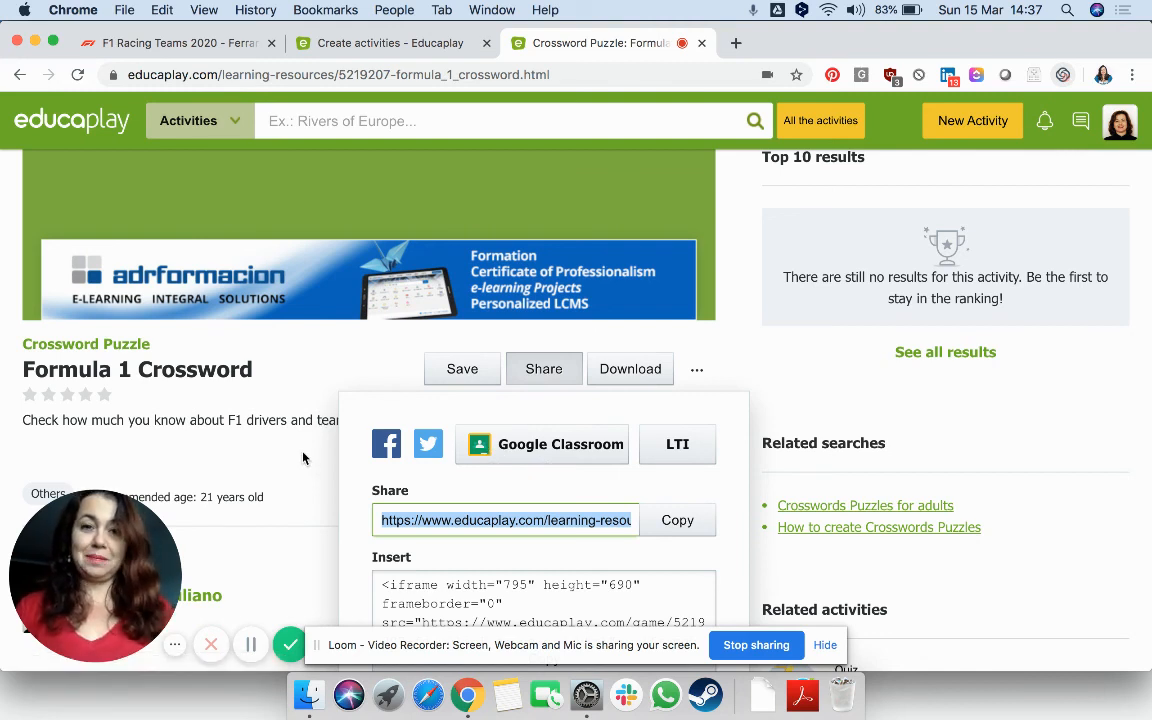